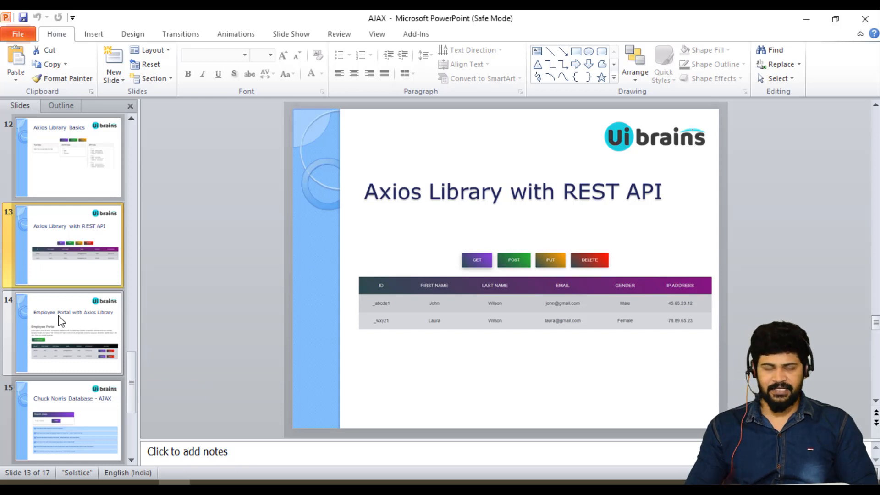
Step: Show slide 14, 'Employee Portal with Axios Library', from the Slides pane
left_click(73, 332)
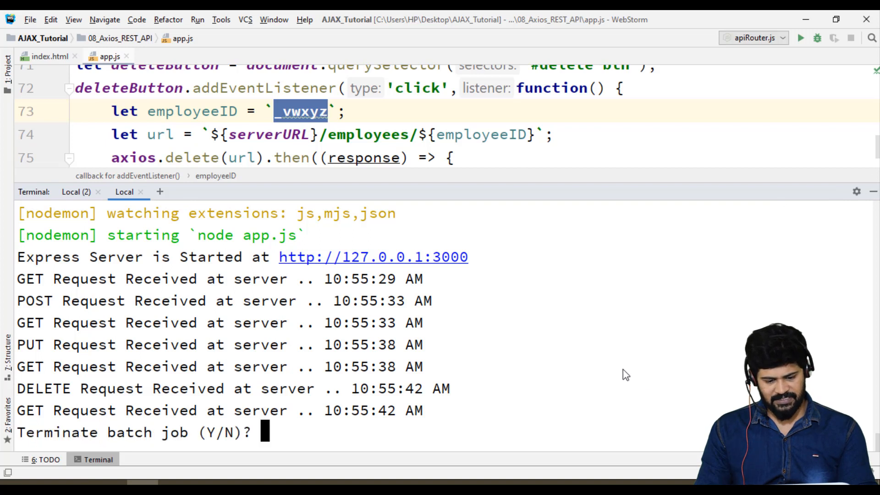
Step: Answer Y to terminate the Express server batch job and hide the terminal
type("Y")
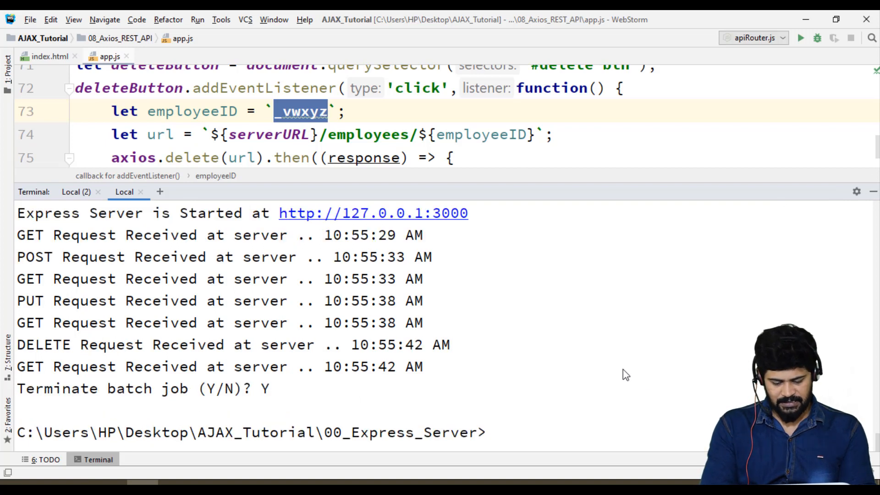
type("npm ser")
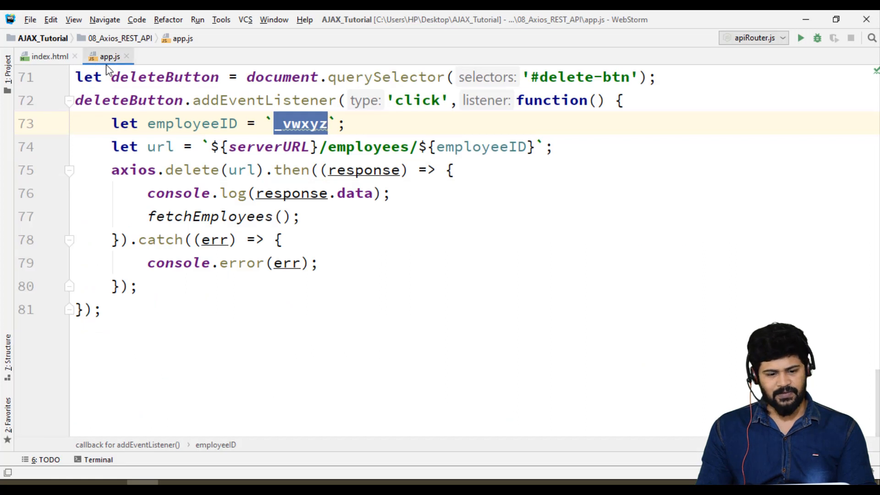
Step: Copy-paste 06_Fetch_Employee_Portal, naming the copy 09_Axios_Employee_Portal in the Copy dialog
left_click(7, 59)
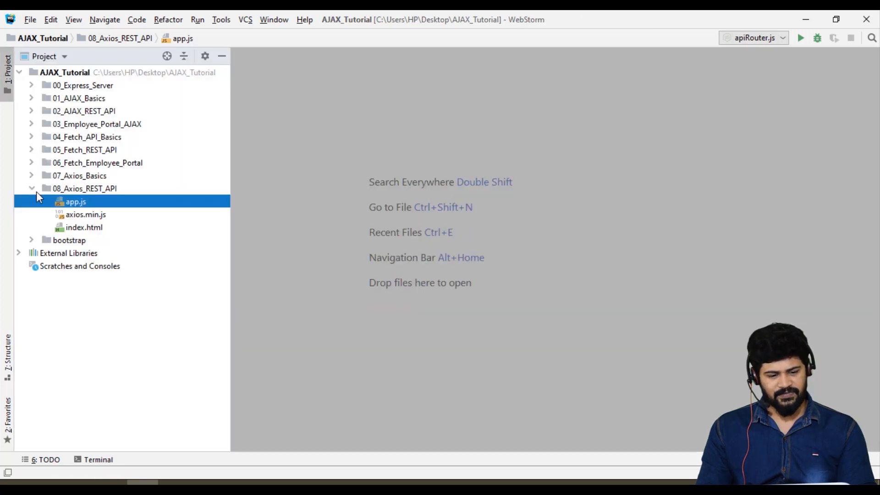
left_click(32, 188)
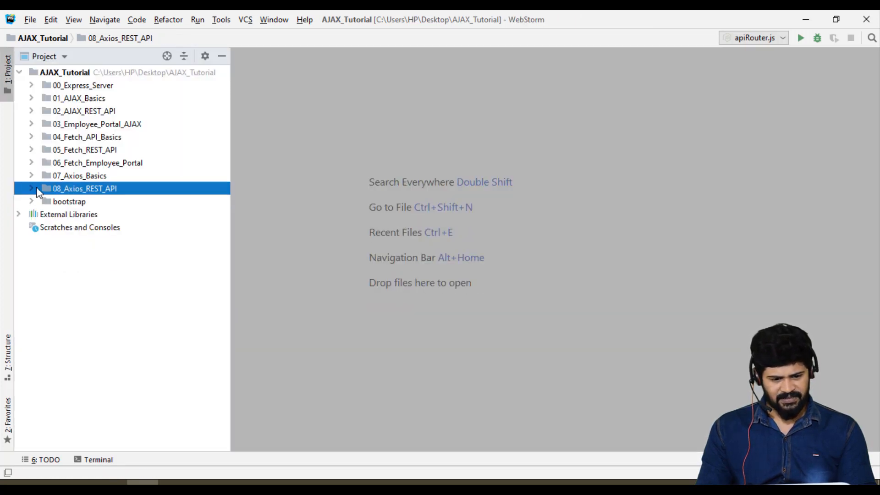
left_click(97, 162)
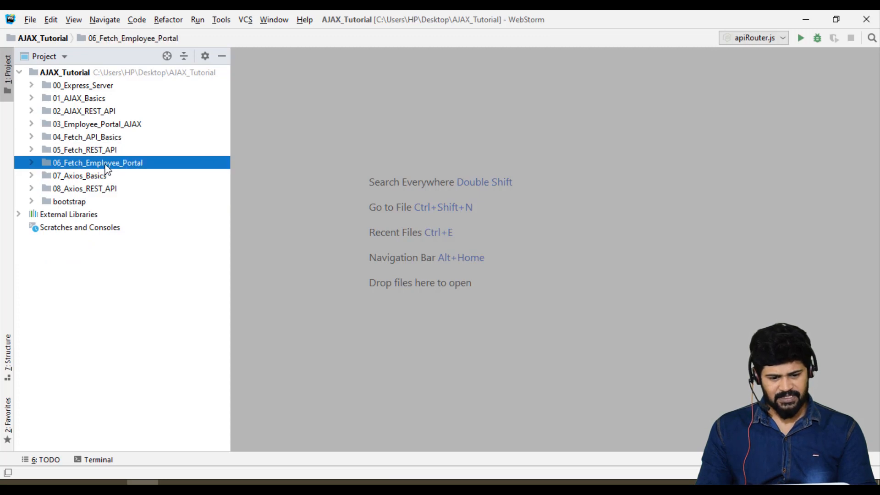
mouse_move(78, 137)
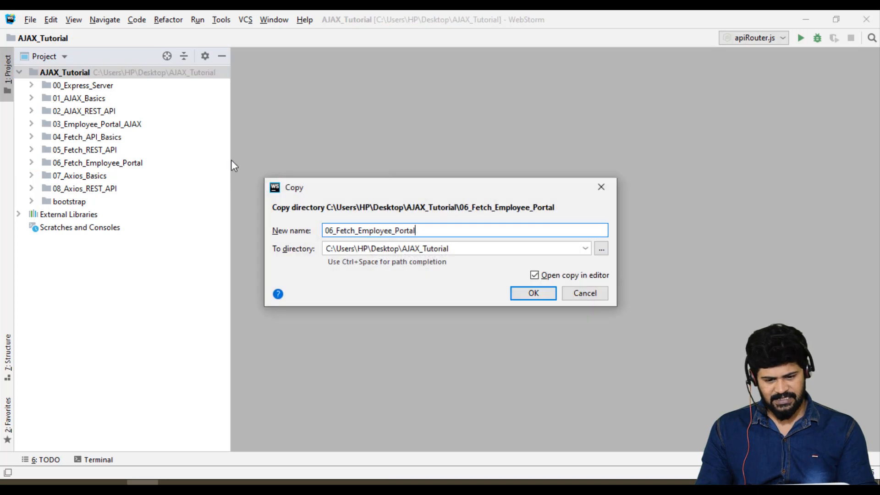
mouse_move(336, 231)
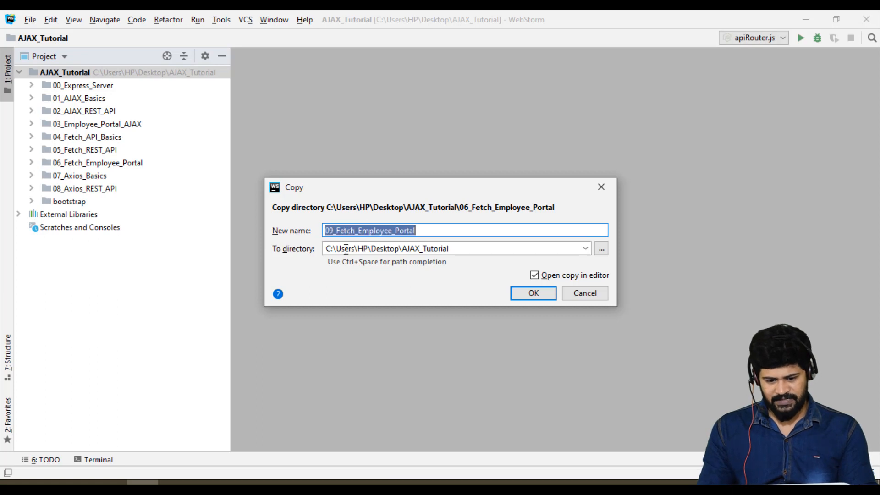
left_click(335, 230)
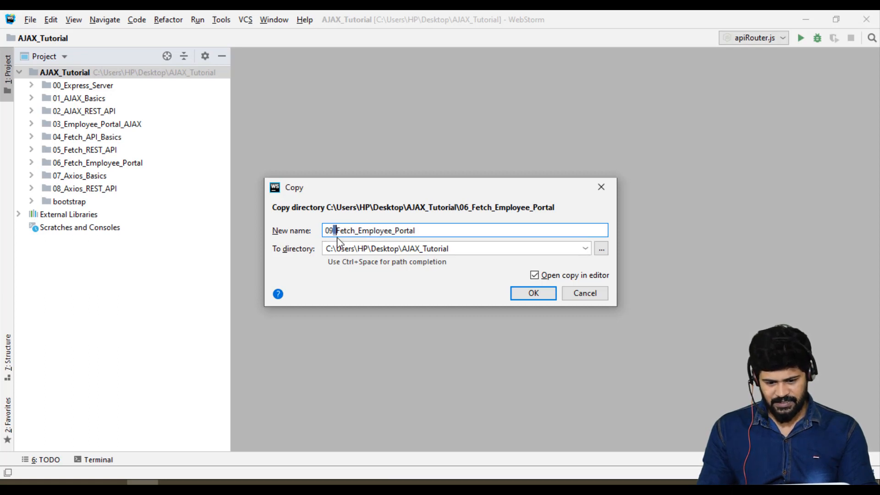
double_click(342, 230)
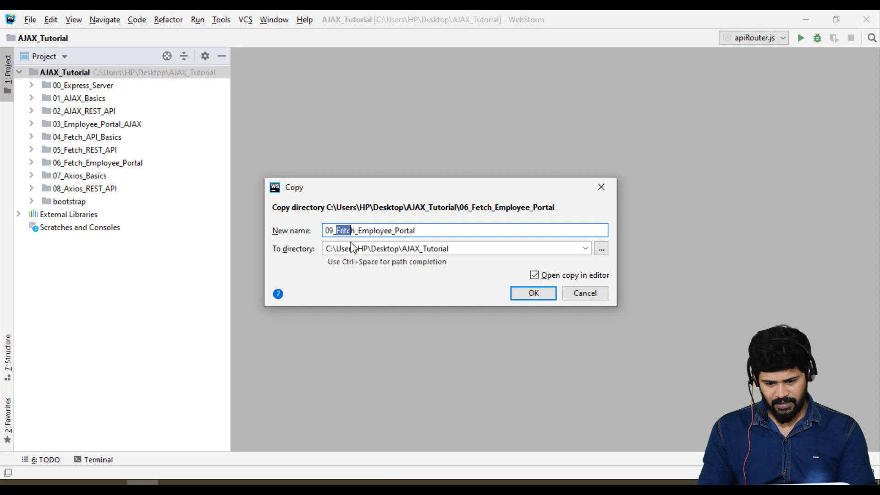
type("Axios")
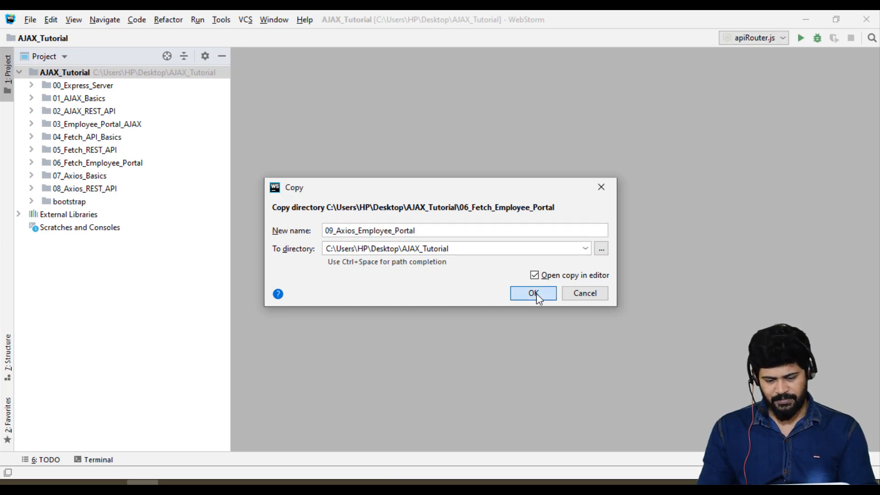
left_click(532, 293)
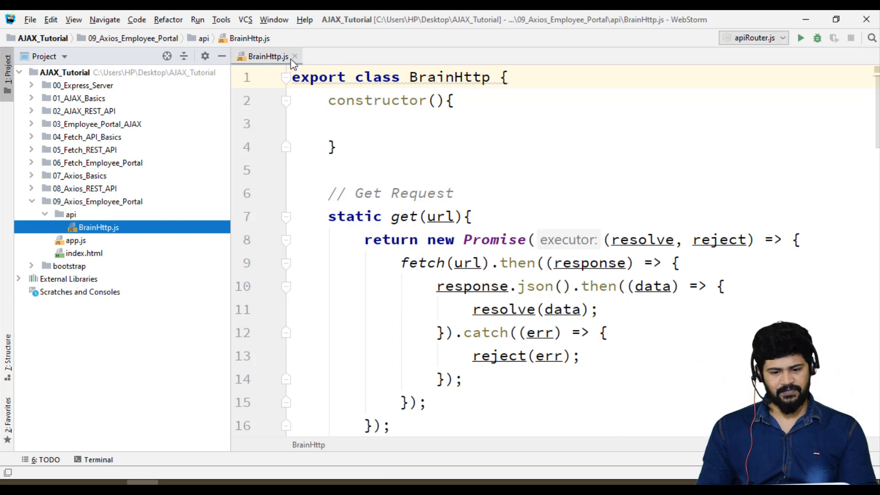
Step: Close BrainHttp.js and delete the api folder from the portal project
left_click(294, 56)
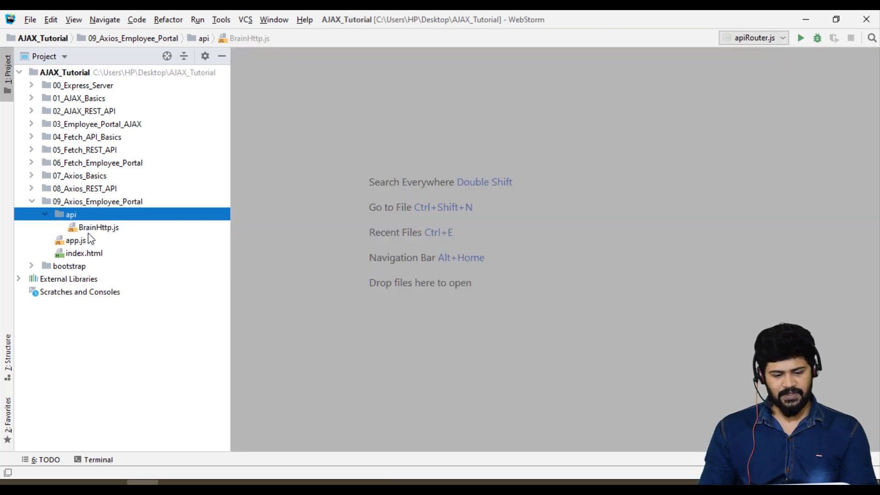
double_click(98, 227)
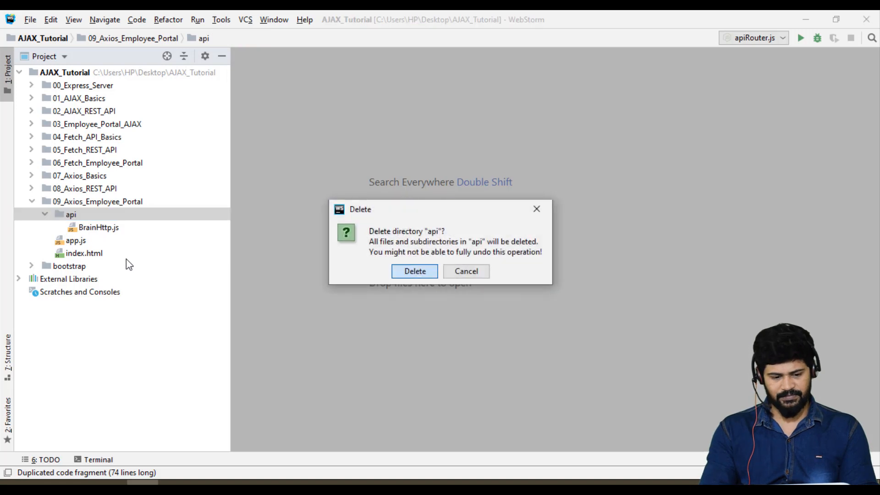
left_click(414, 271)
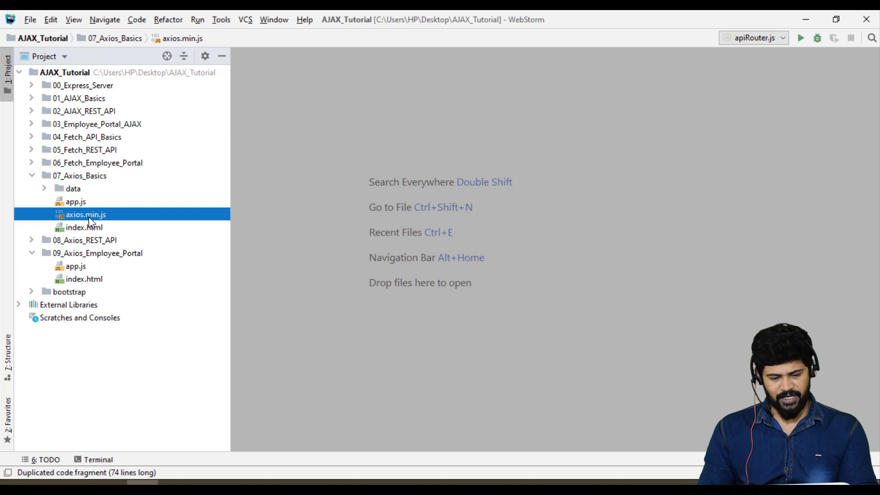
Step: Paste a copy of 07_Axios_Basics/axios.min.js into the portal folder and close it
left_click(80, 176)
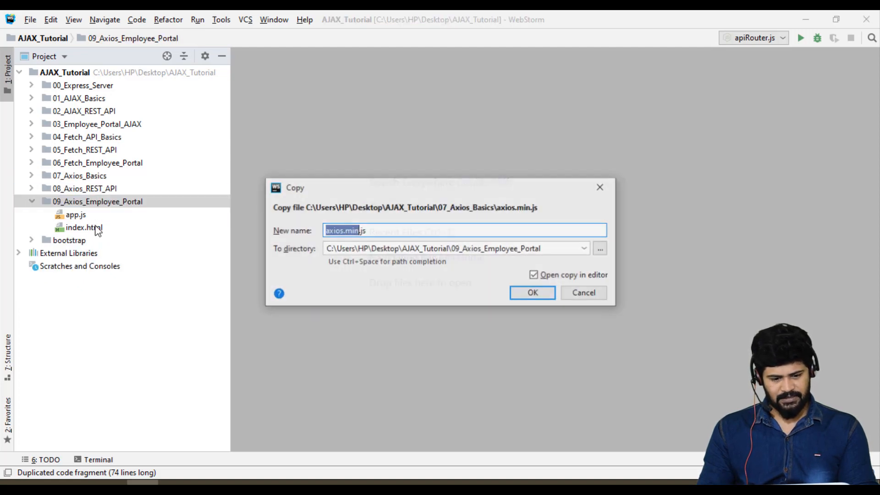
left_click(531, 292)
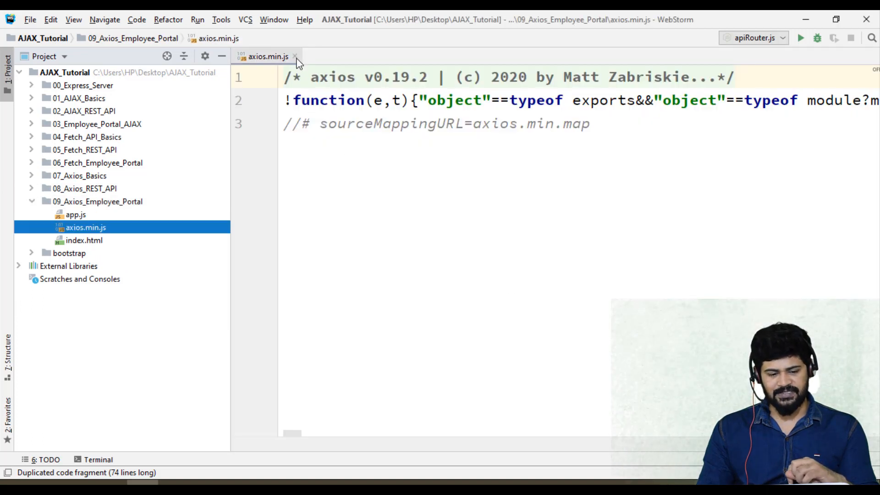
left_click(294, 56)
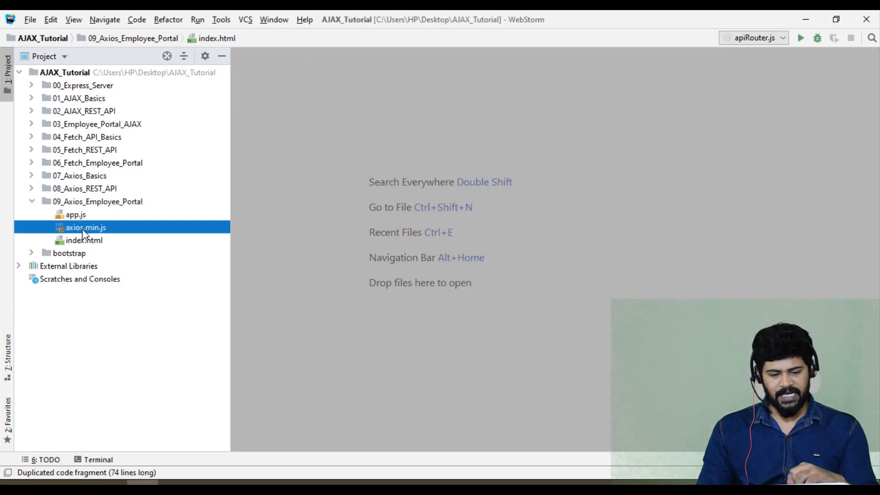
left_click(85, 240)
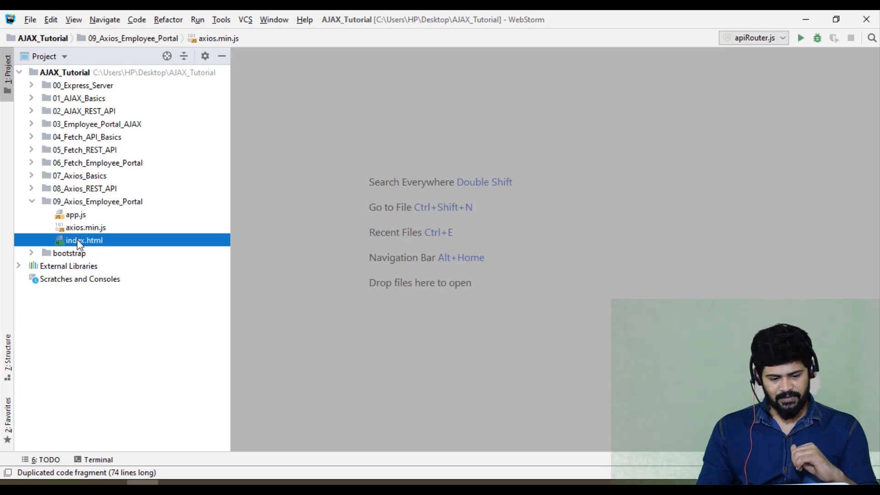
Step: Add an axios.min.js script tag to index.html before the app.js script
double_click(84, 240)
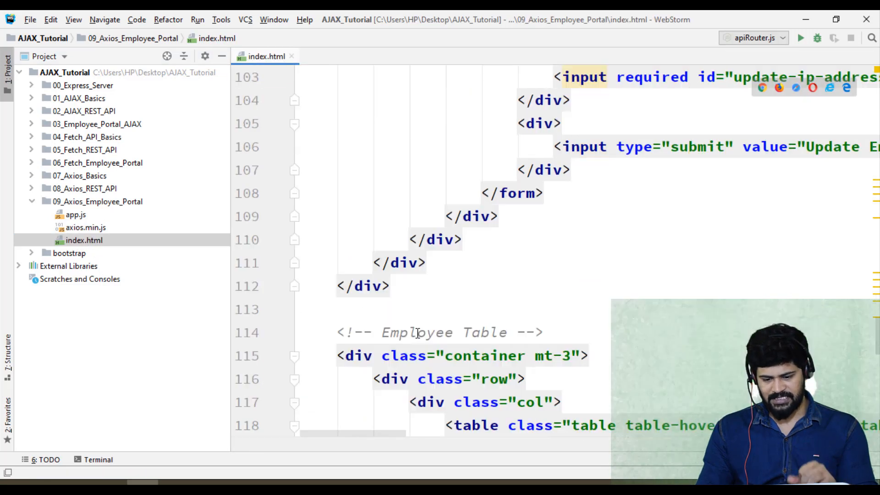
scroll("down", 3)
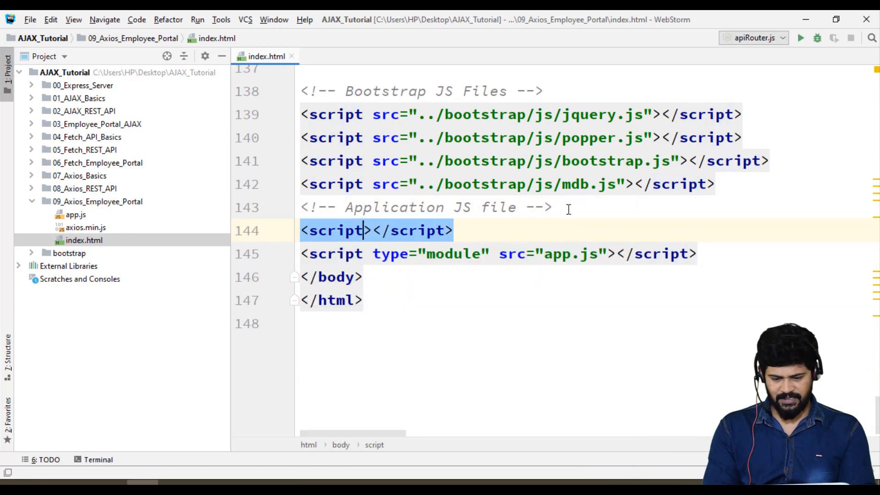
type("src=\"\"")
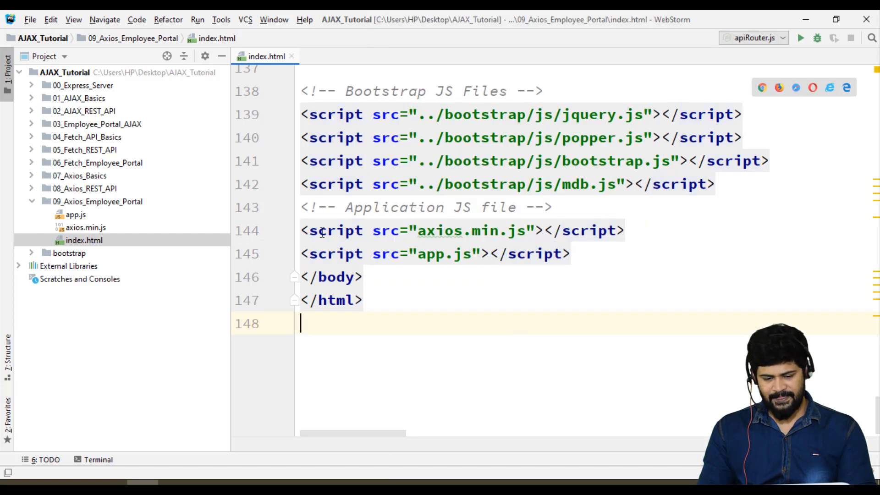
double_click(463, 230)
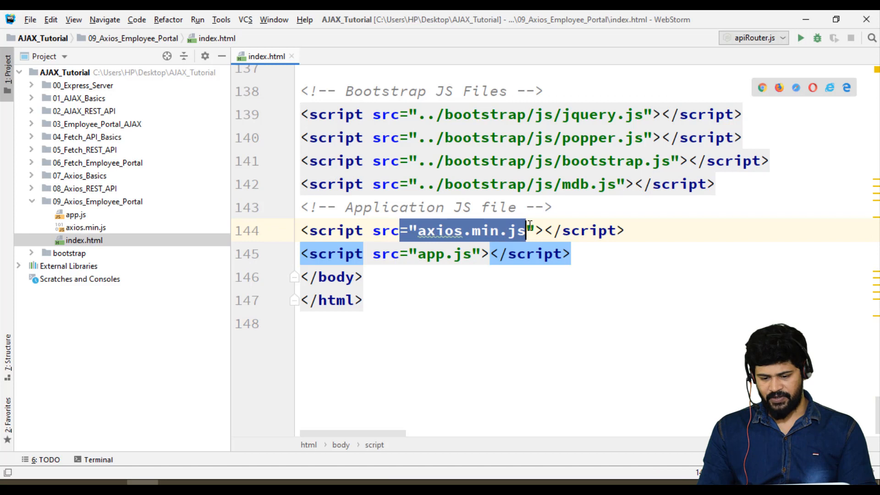
left_click(494, 300)
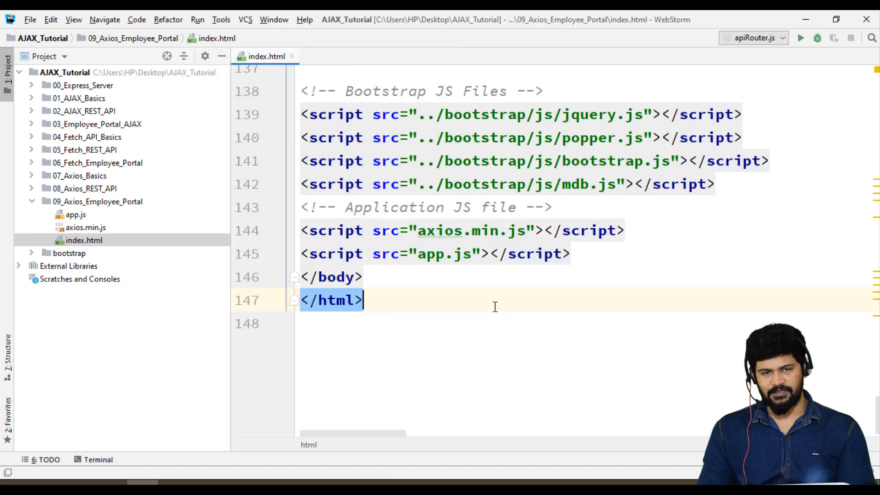
Step: Remove the module type from the app.js script tag and close index.html
scroll("up", 3)
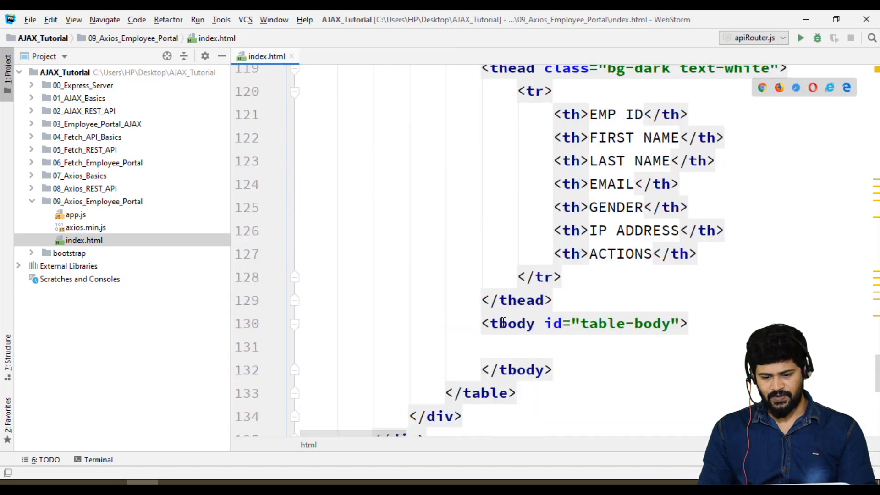
scroll("up", 3)
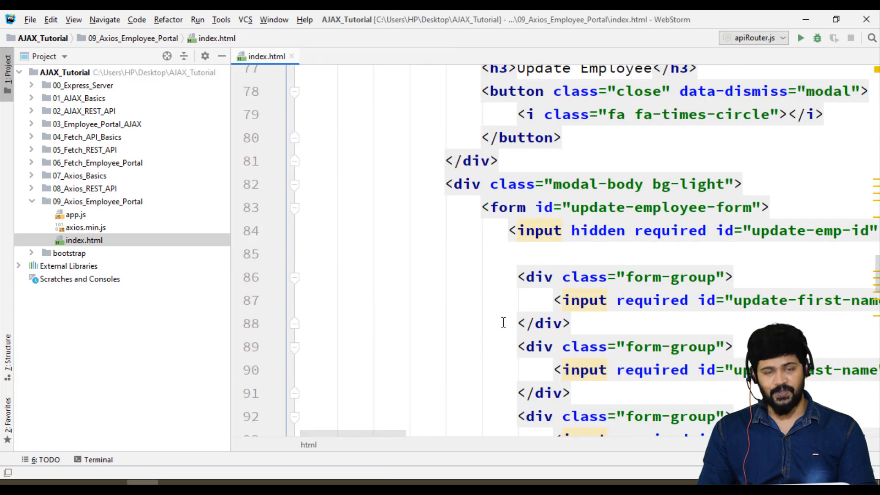
left_click(490, 277)
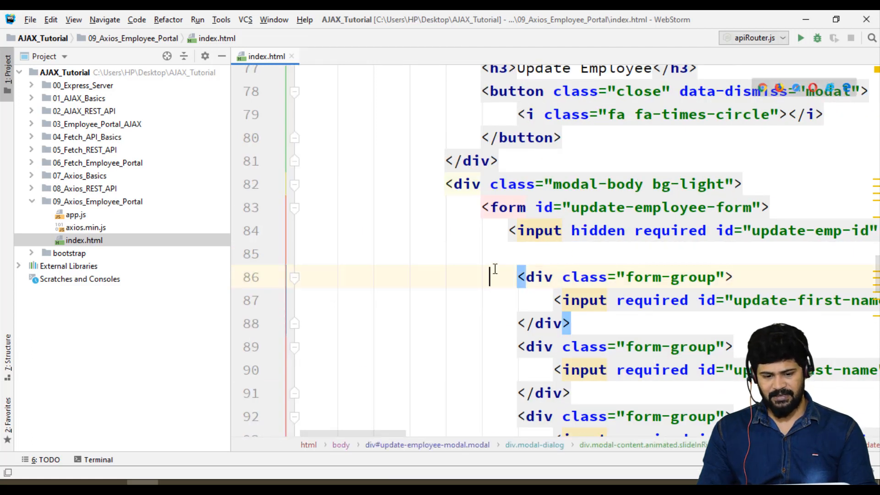
left_click(291, 56)
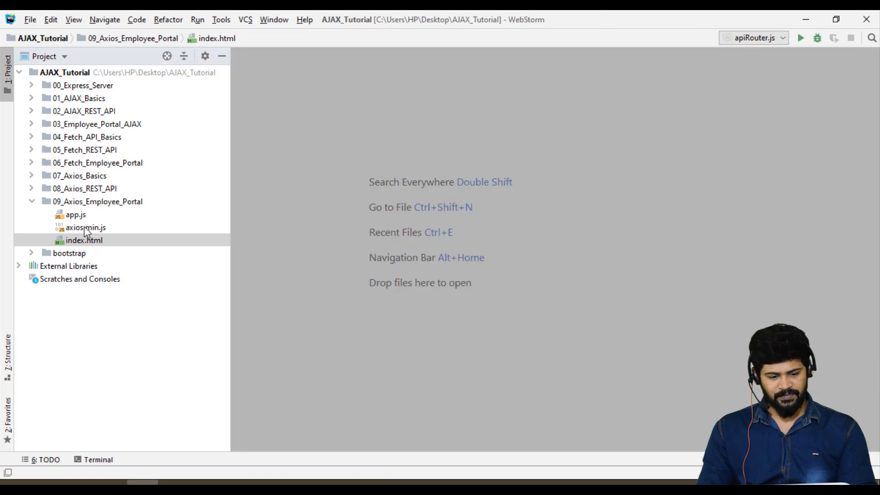
Step: Open the portal's app.js, then close Chrome's old 'Axios | REST API' tab
double_click(76, 215)
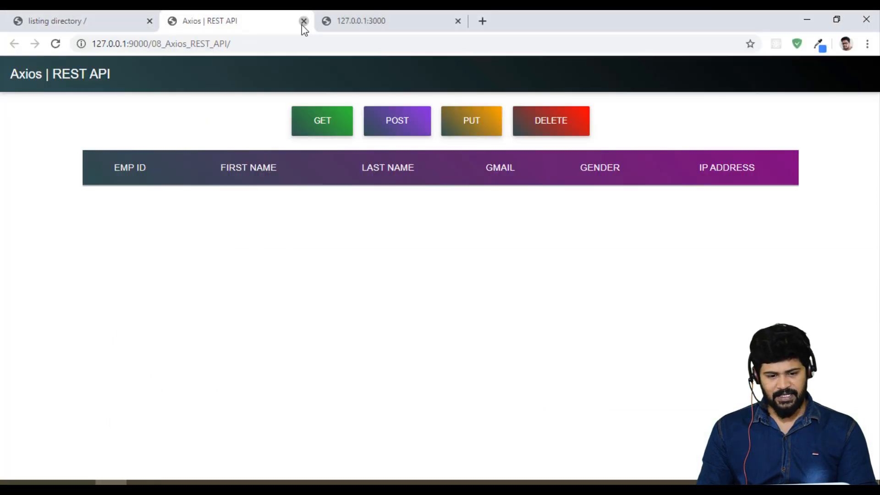
left_click(304, 21)
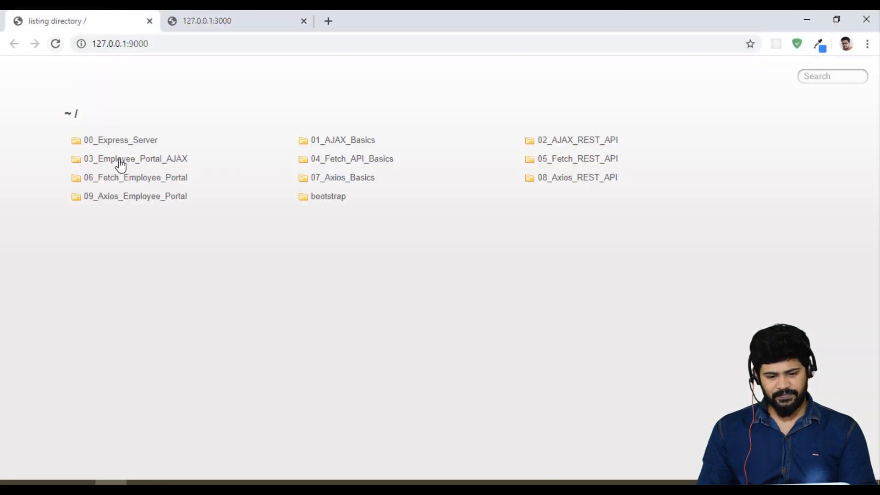
left_click(135, 195)
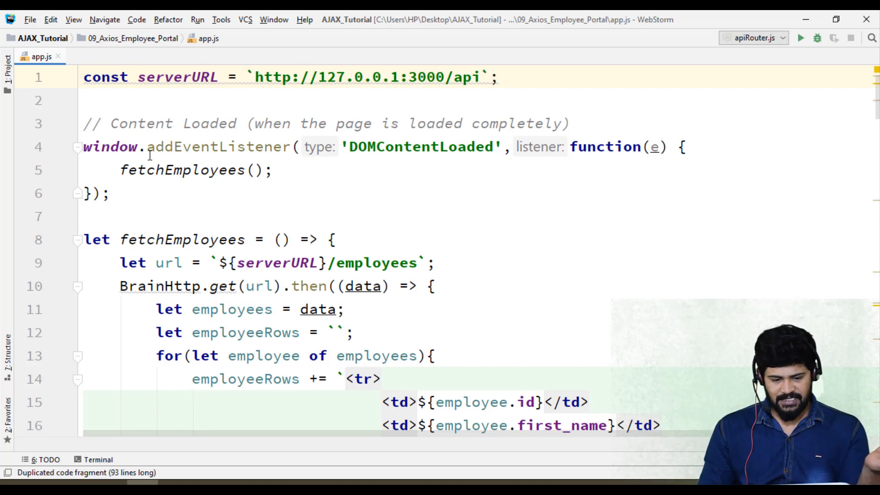
Step: Replace BrainHttp.get with axios.get and assign employees from response.data
double_click(420, 147)
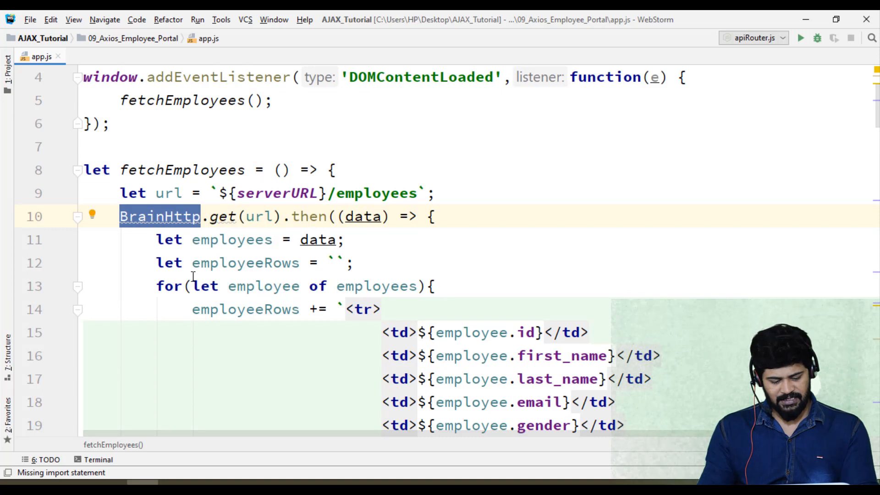
type("axios")
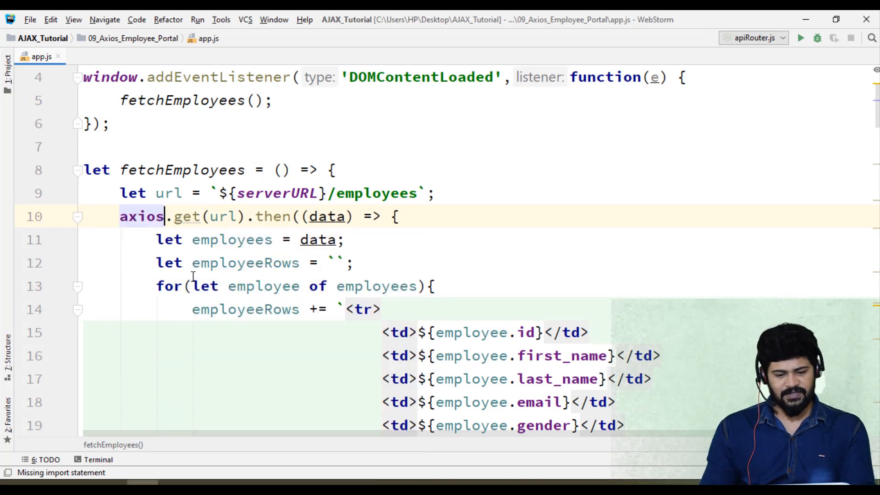
double_click(327, 216)
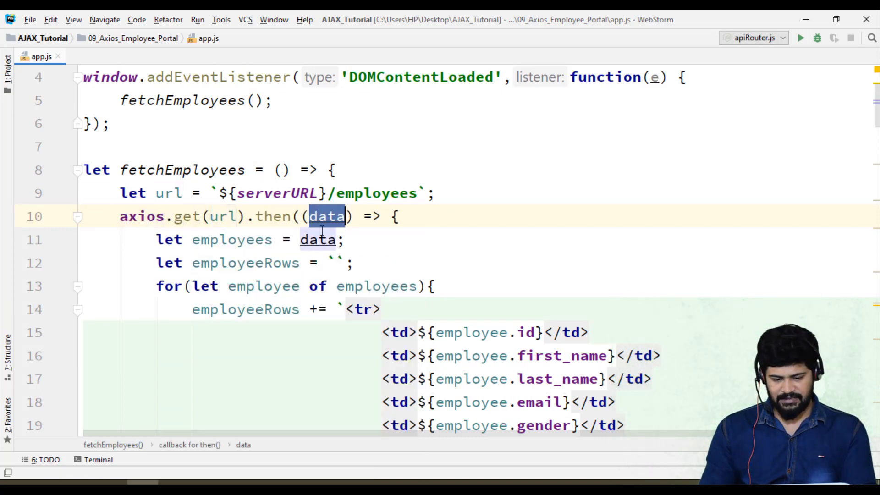
type("respo")
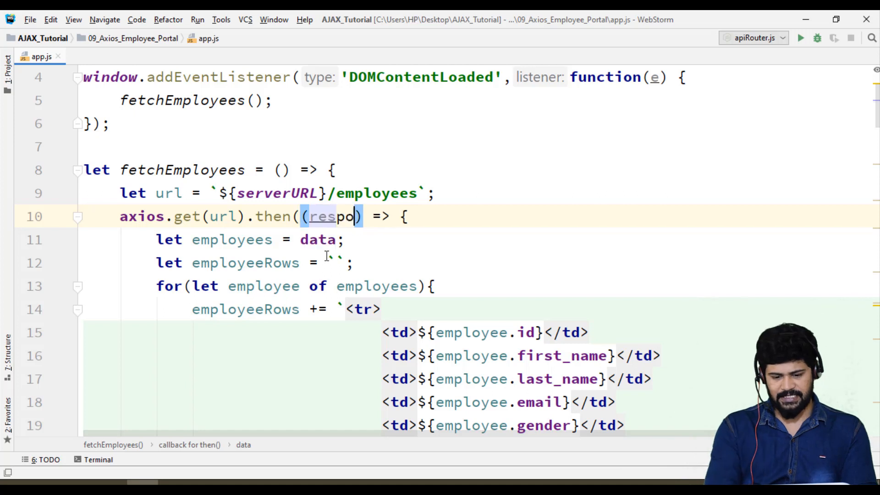
type("nse")
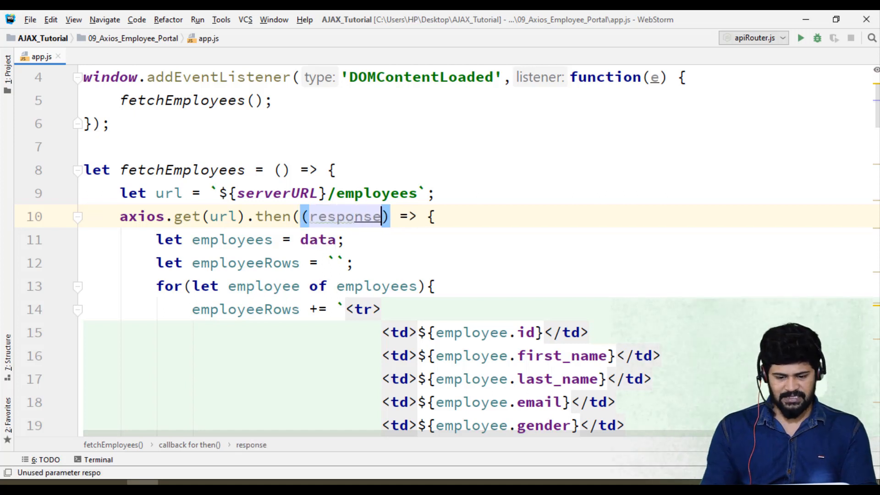
type("response.")
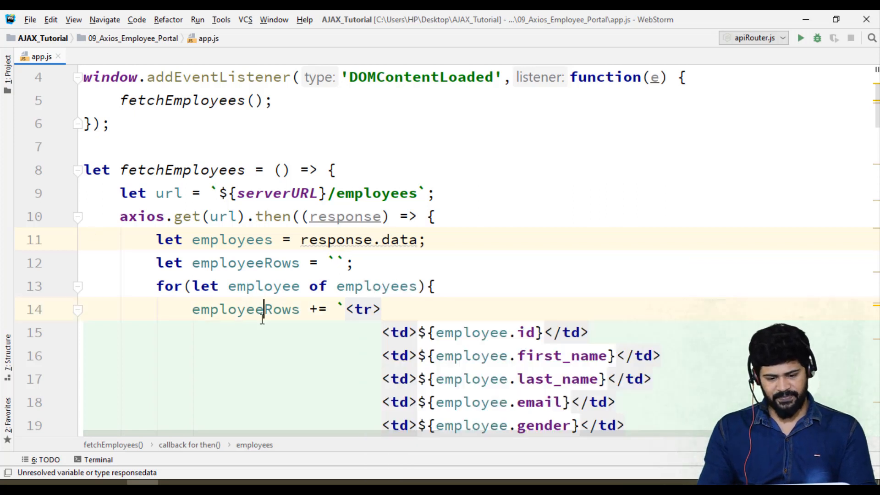
left_click(290, 355)
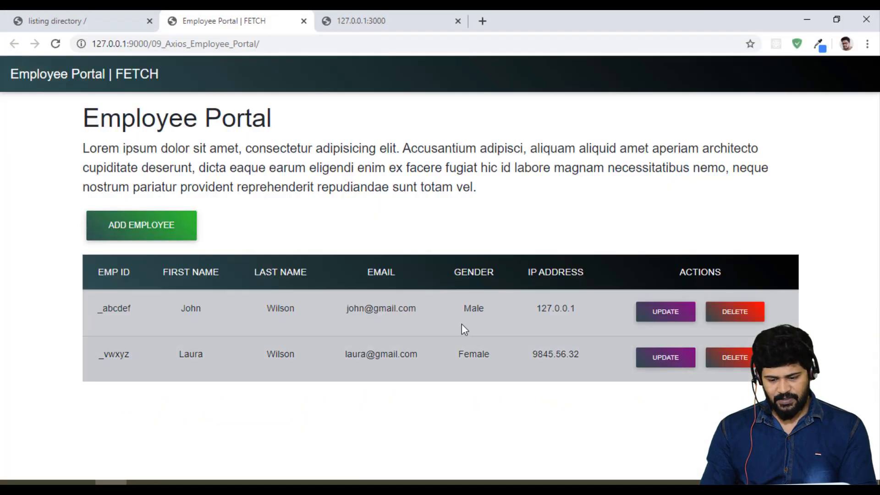
mouse_move(373, 305)
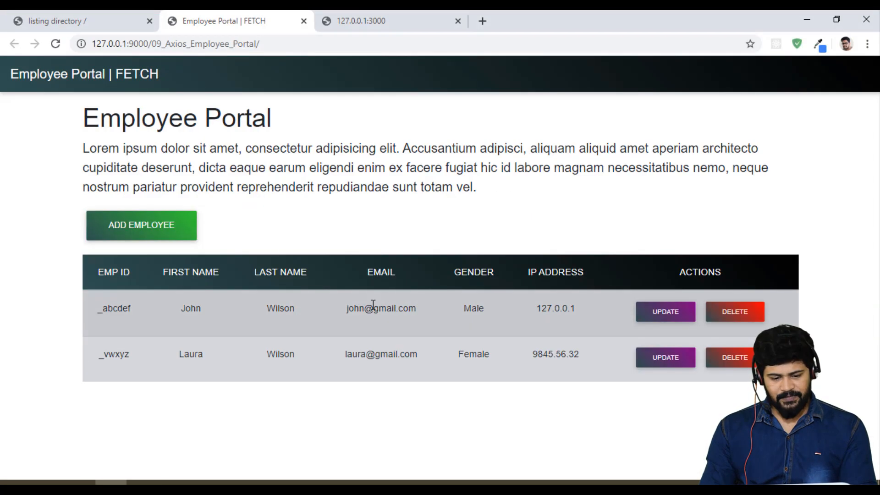
Step: Open the ADD EMPLOYEE form on the Employee Portal page
left_click(141, 225)
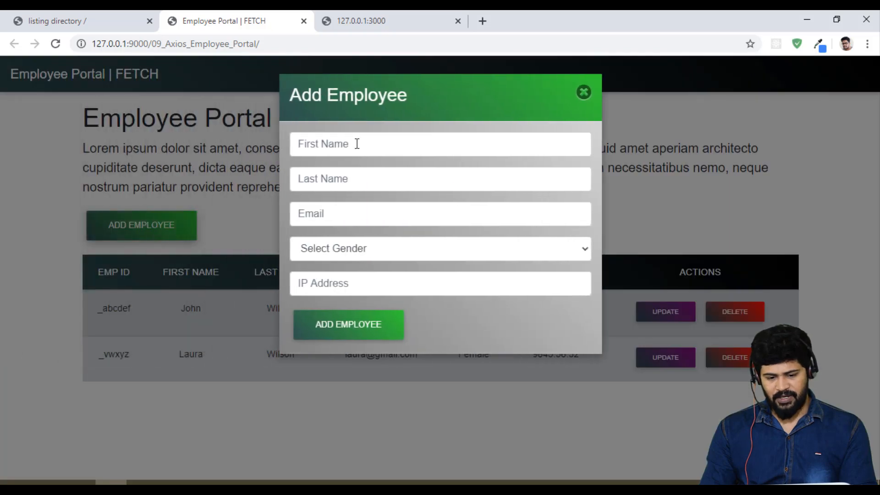
mouse_move(583, 92)
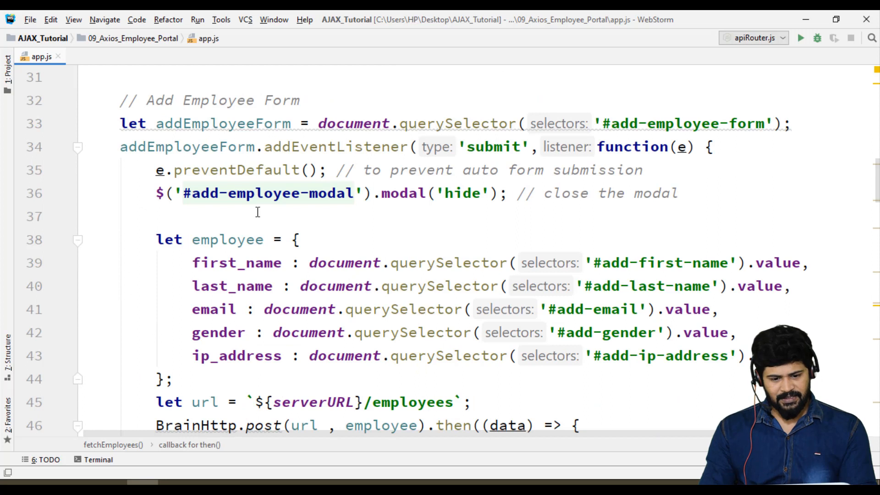
Step: Change BrainHttp.post to axios.post and log response.data in the then() callback
scroll("up", 3)
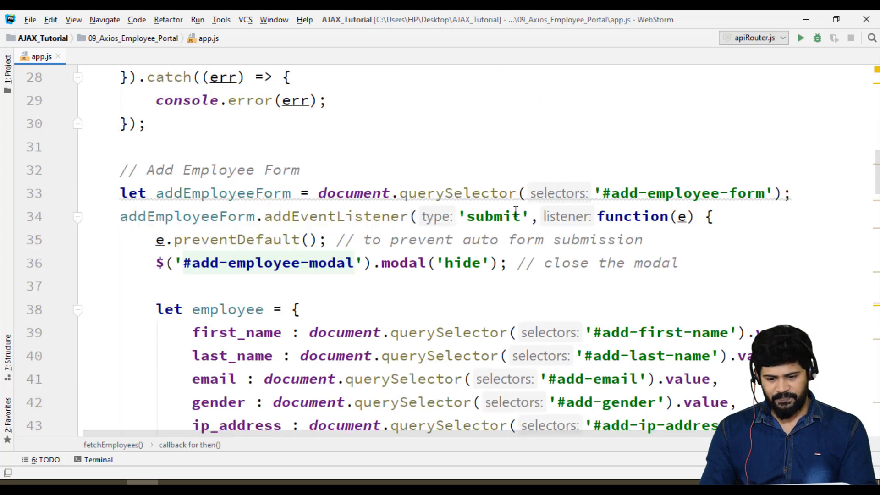
mouse_move(449, 202)
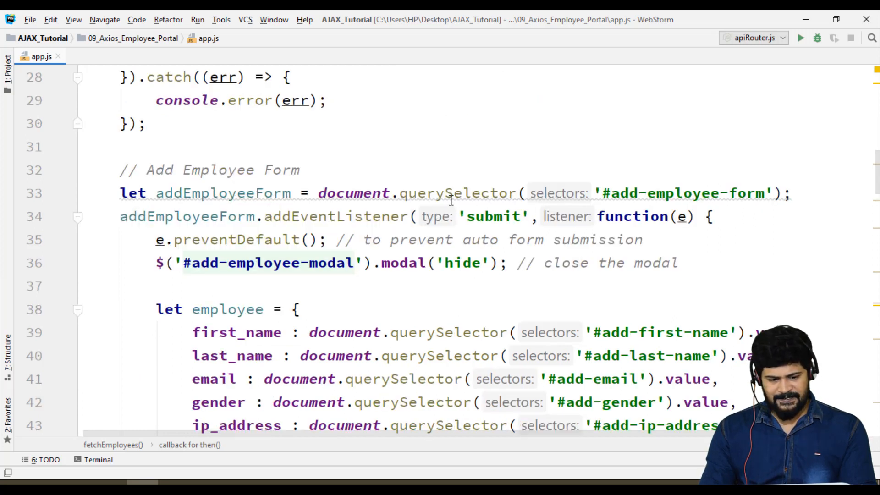
left_click(475, 217)
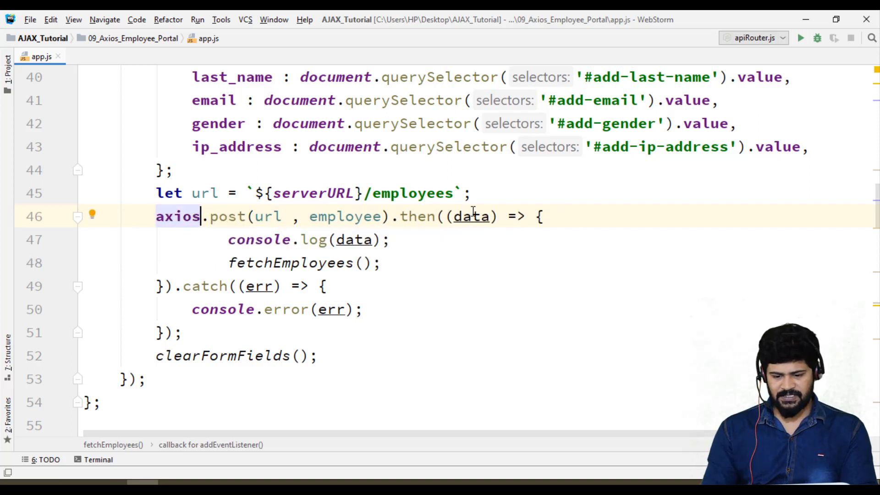
type("rres")
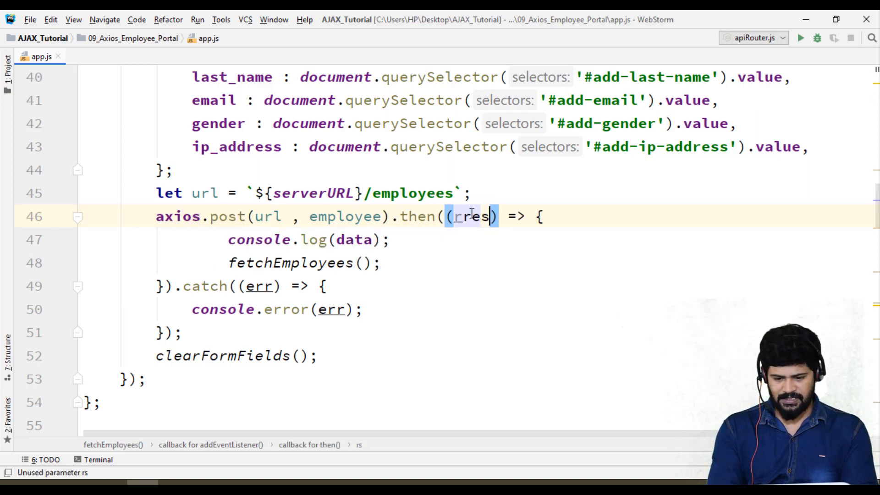
type("response")
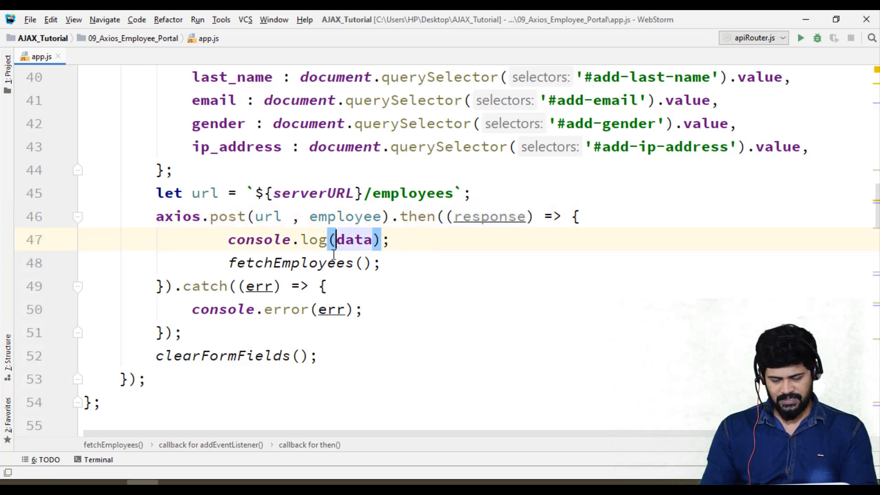
type("response.d")
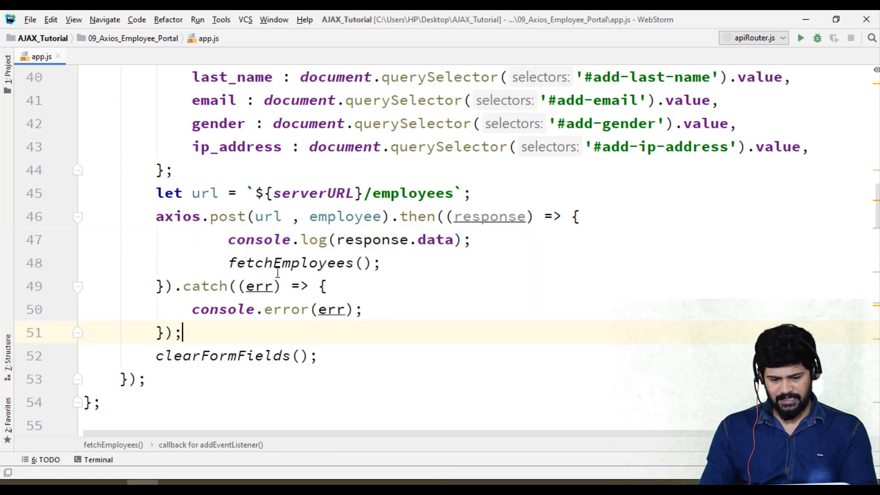
scroll("down", 3)
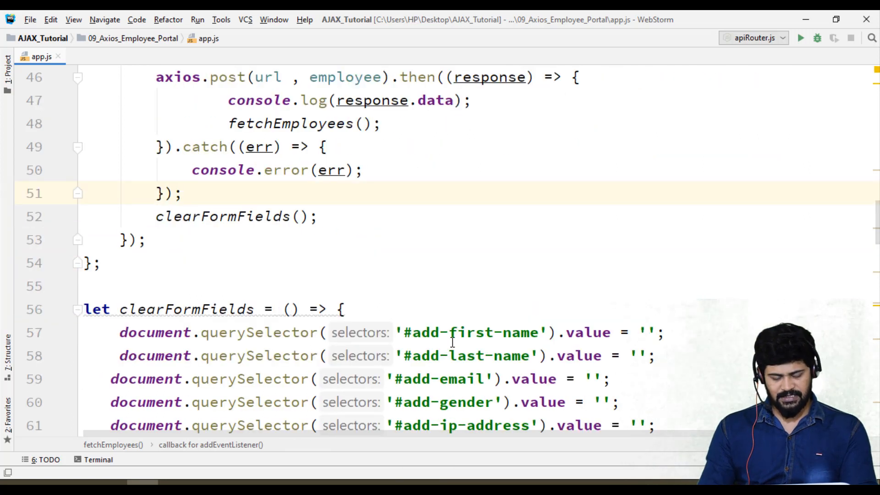
scroll("up", 3)
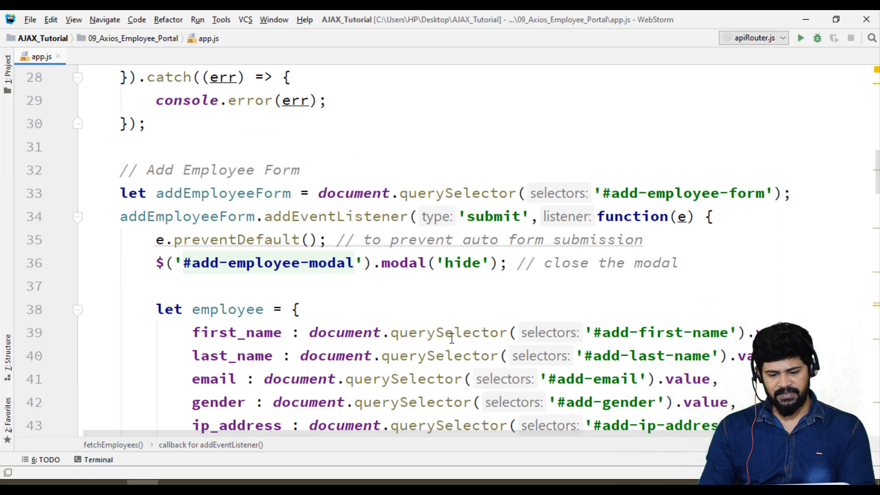
scroll("down", 3)
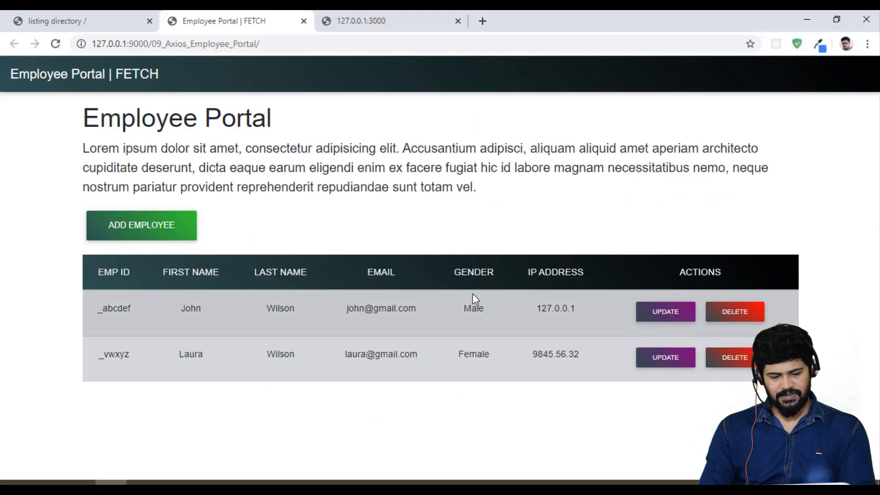
left_click(140, 225)
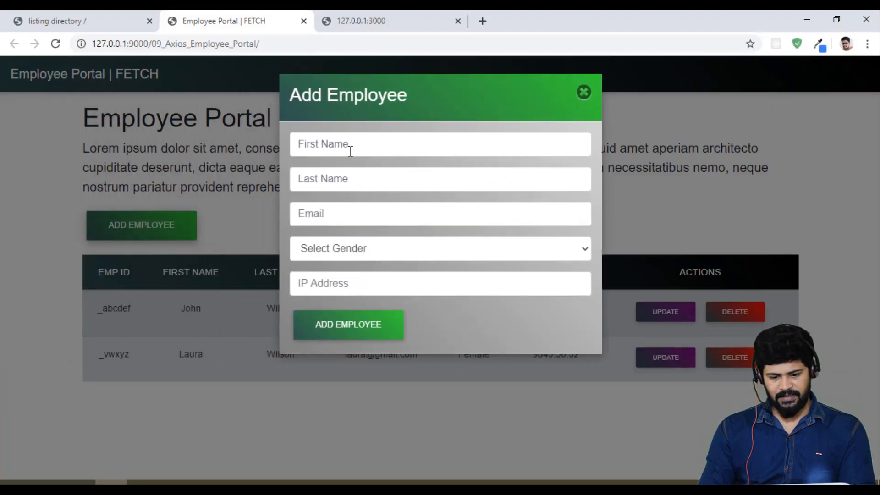
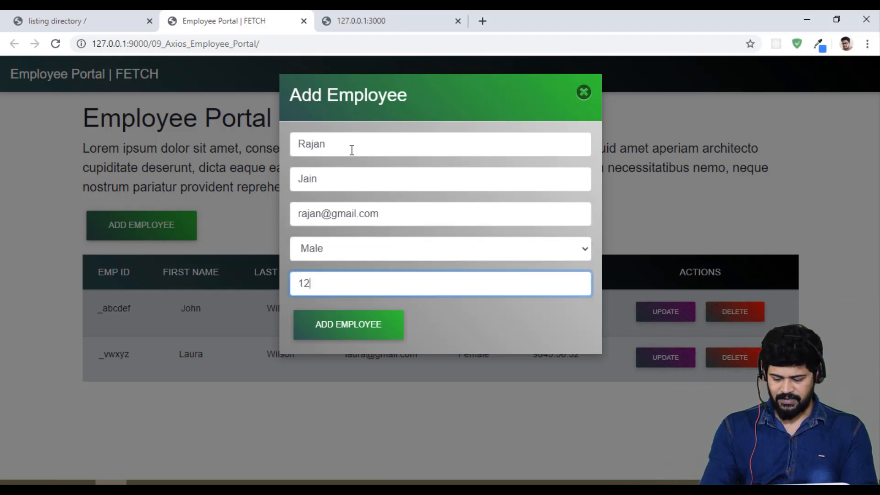
type("127.0.0.1")
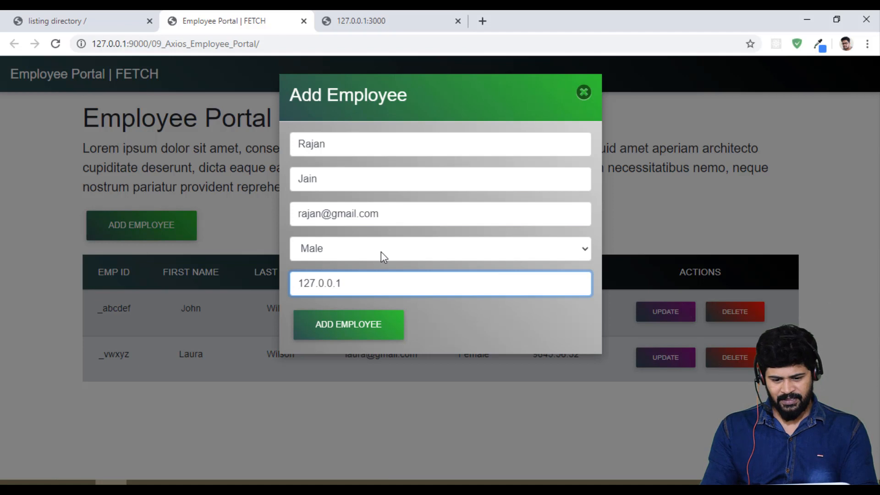
left_click(348, 325)
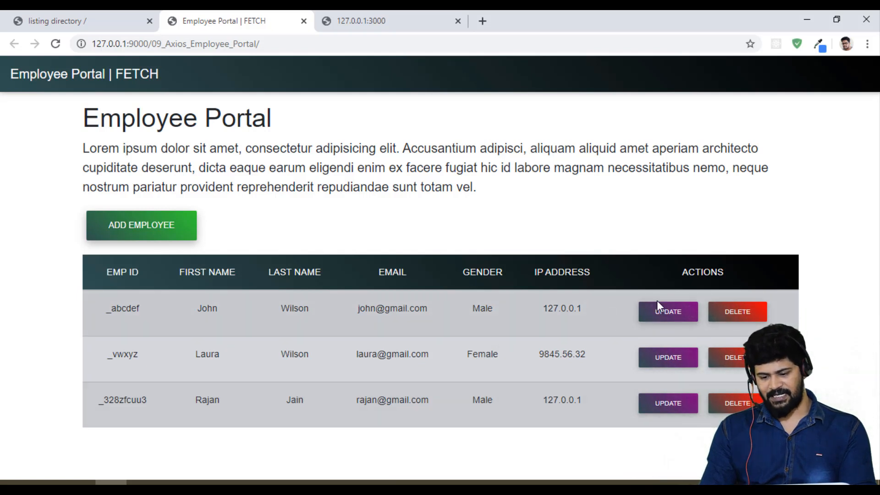
mouse_move(555, 221)
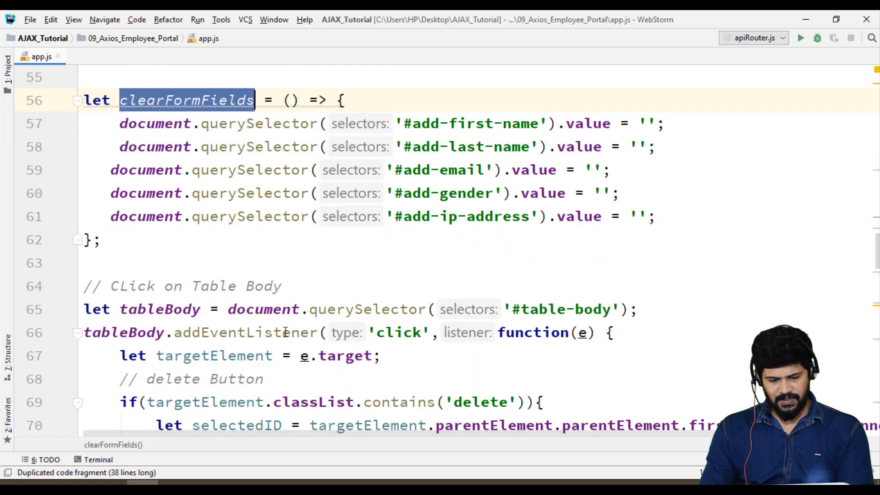
Step: Swap BrainHttp.delete for axios.delete and log response.data in app.js's delete handler
scroll("down", 3)
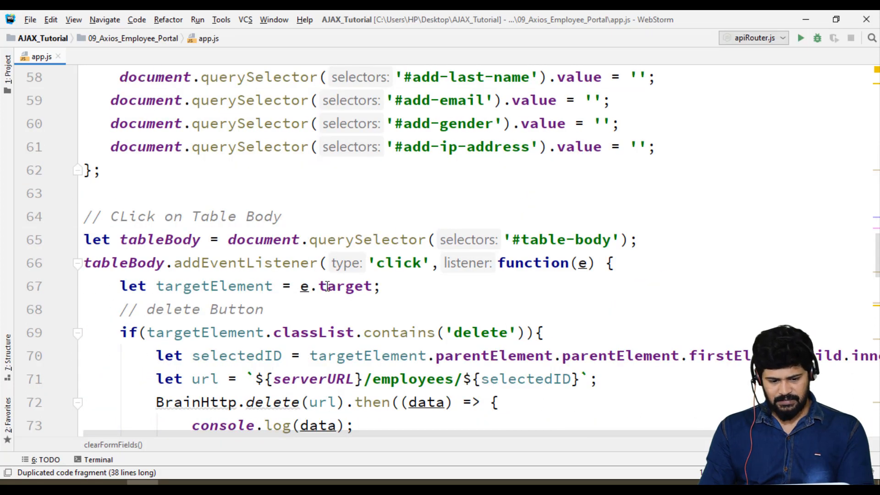
scroll("down", 3)
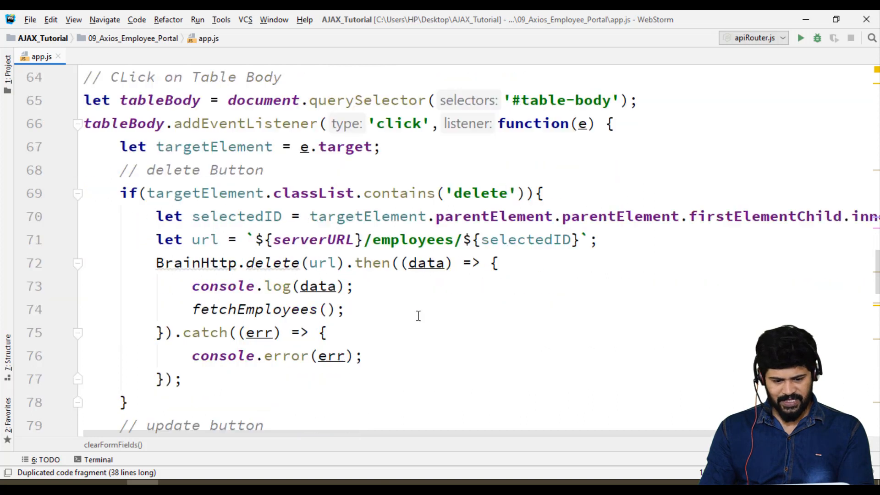
double_click(197, 263)
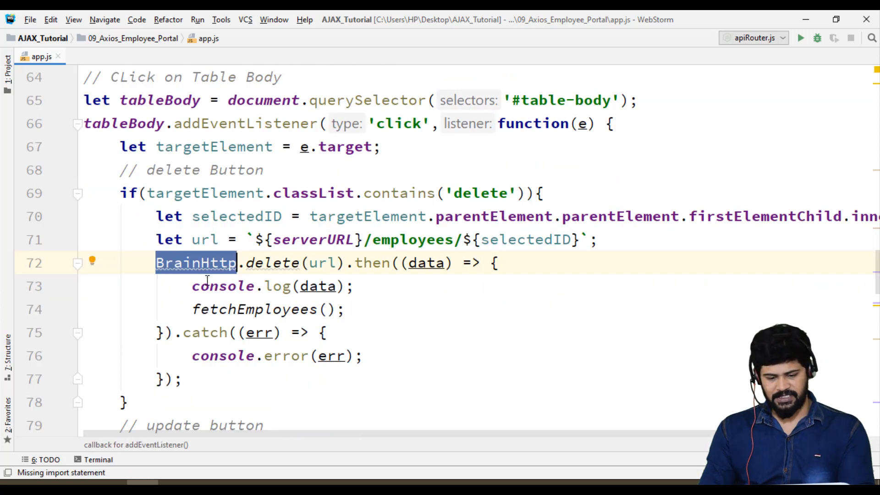
type("axios")
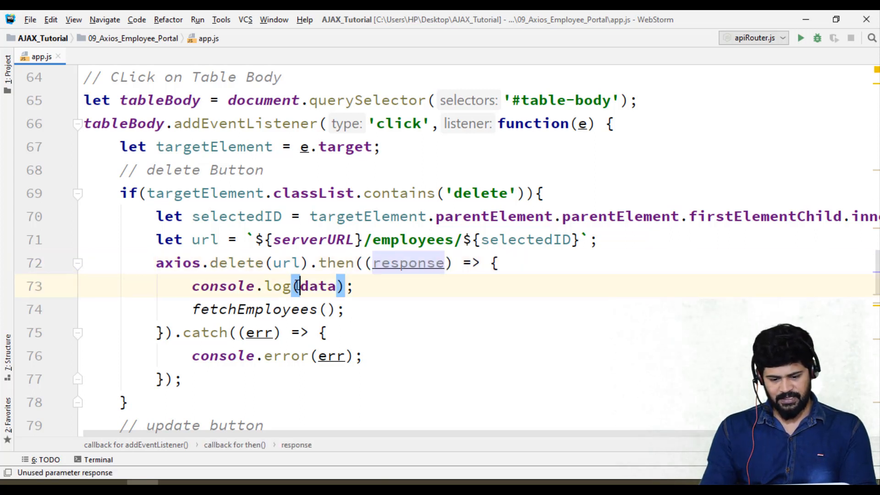
type("response.")
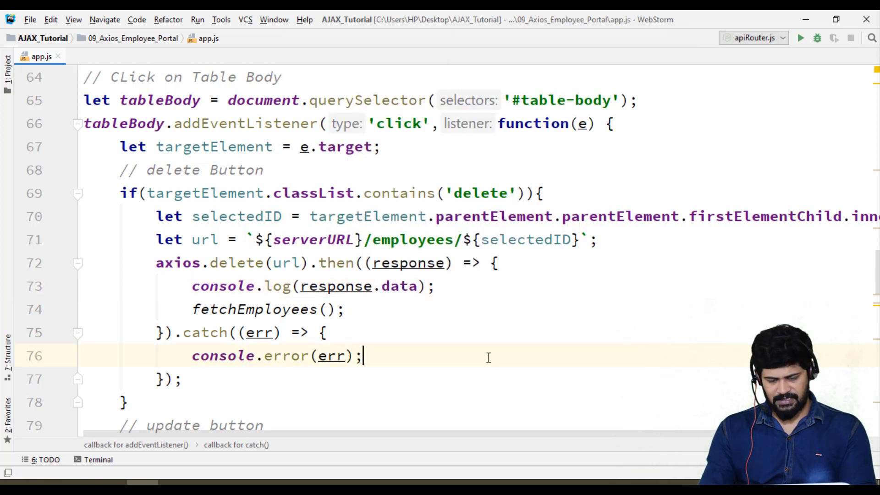
scroll("down", 3)
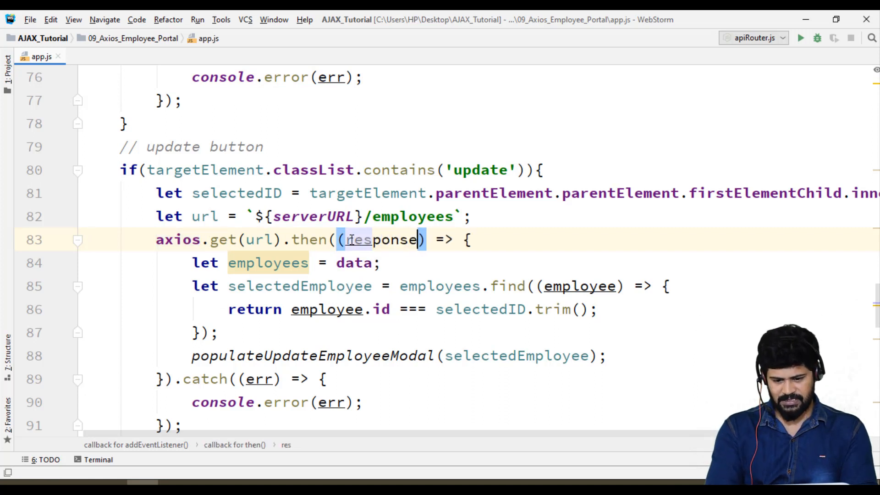
Step: Set employees = response.data in the update handler and review the update-form code
type("response.")
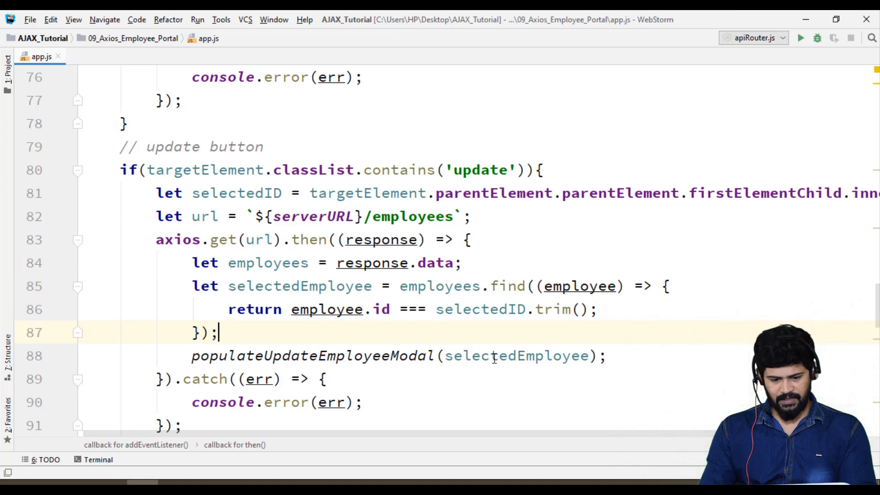
double_click(268, 262)
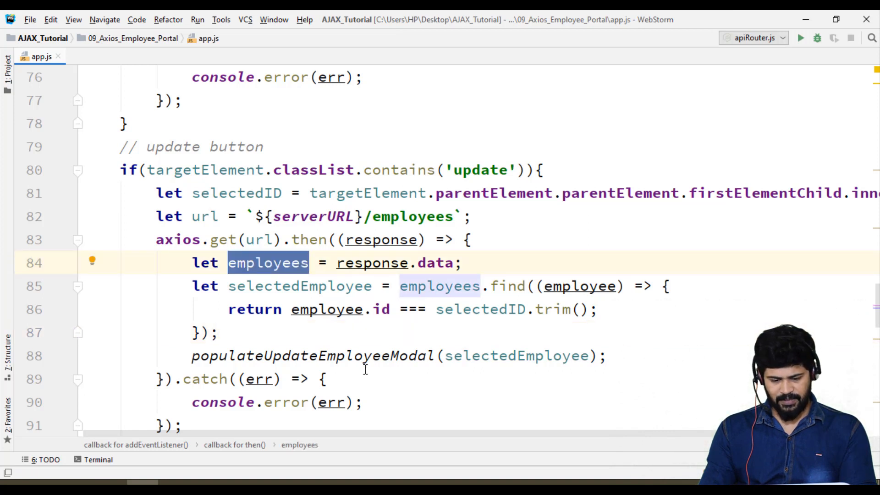
scroll("down", 3)
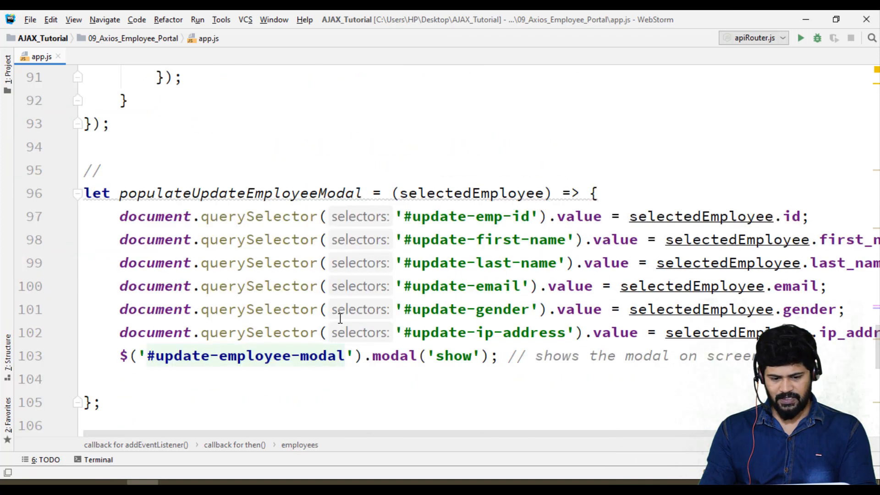
double_click(241, 193)
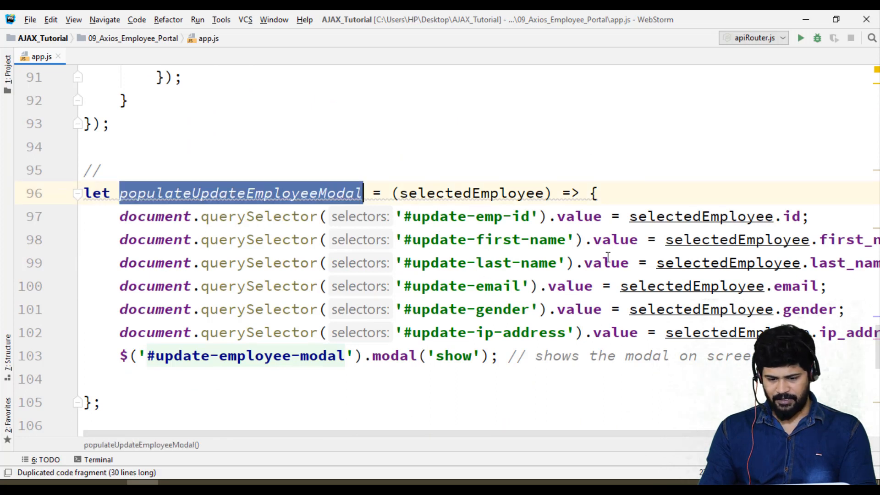
scroll("down", 3)
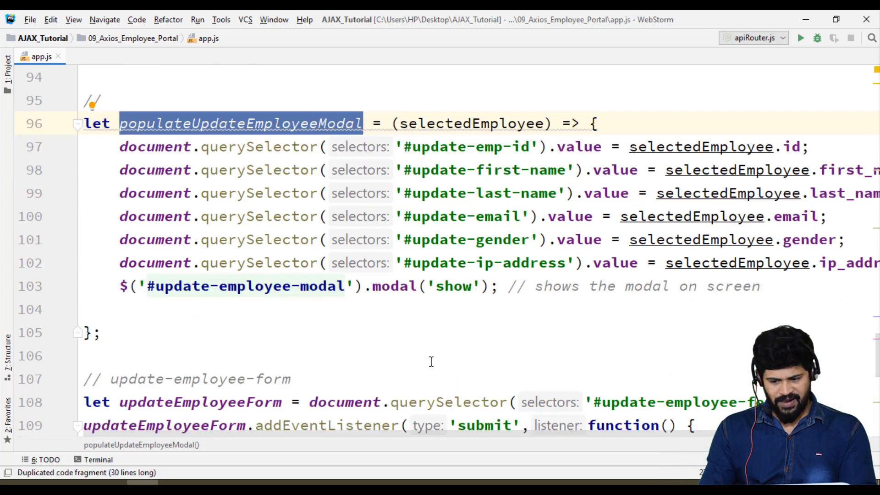
scroll("down", 3)
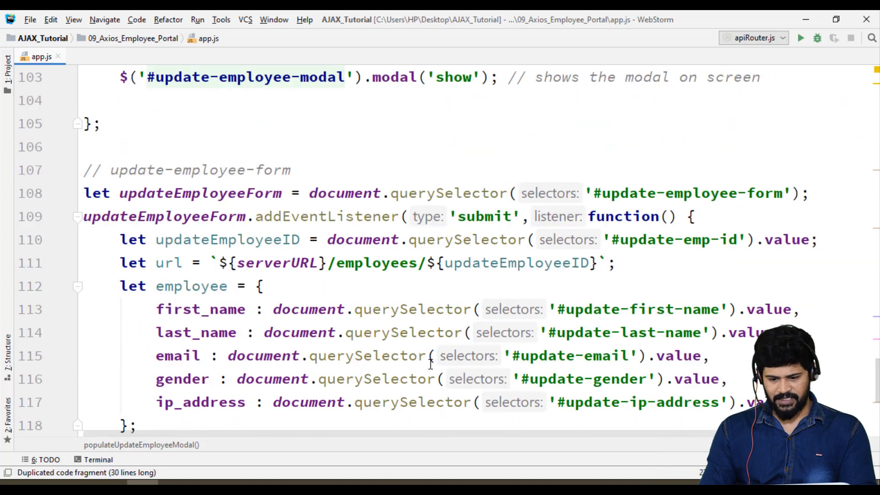
double_click(200, 192)
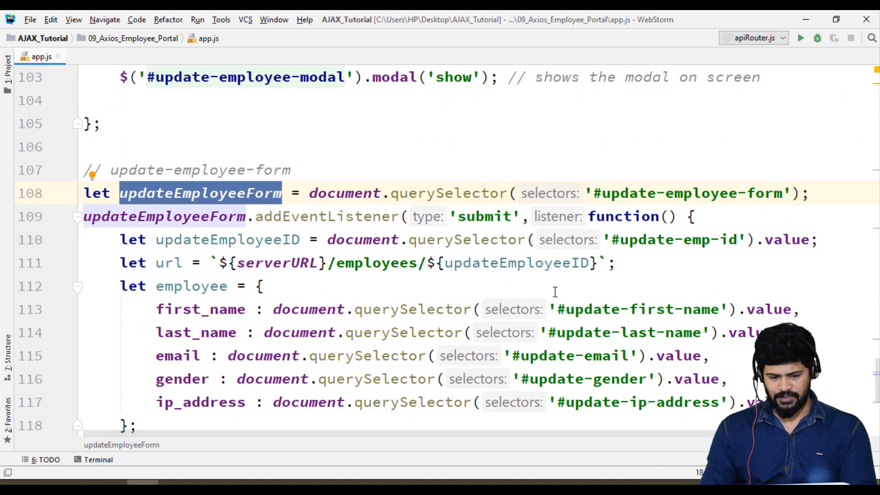
mouse_move(363, 306)
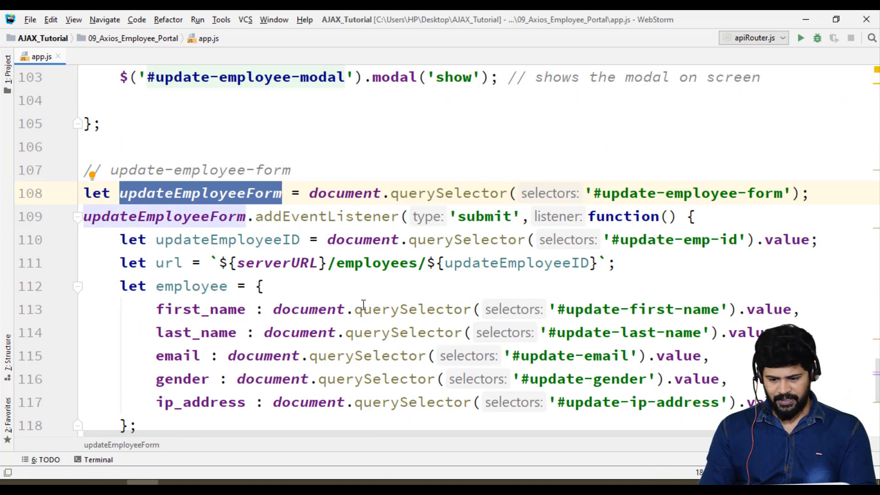
scroll("down", 3)
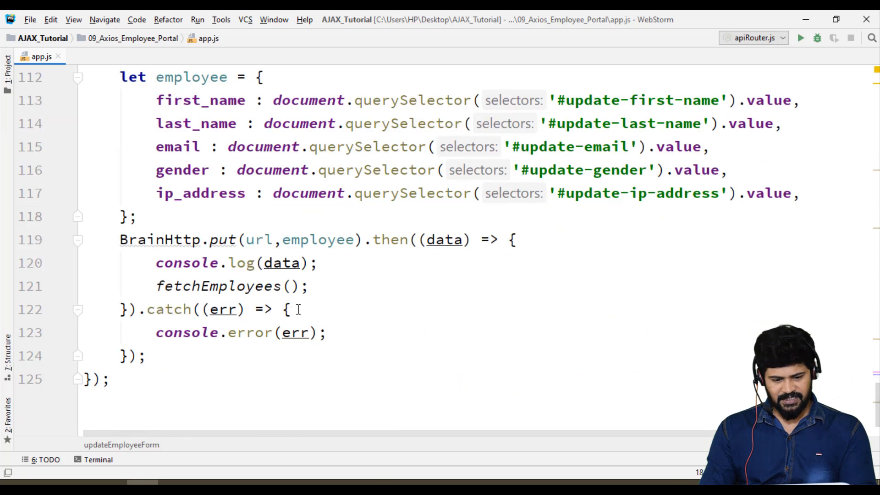
type("axios")
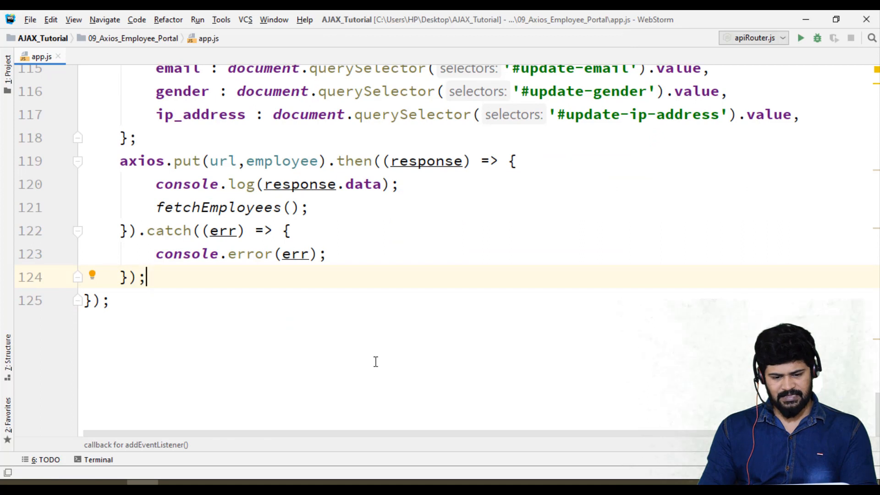
scroll("up", 3)
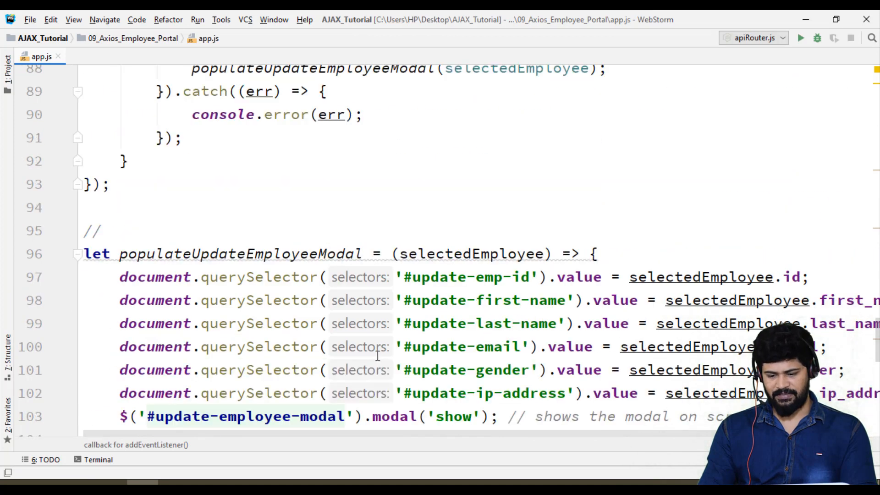
Step: Relaunch the Express server with npm start in WebStorm's terminal
key("alt+tab")
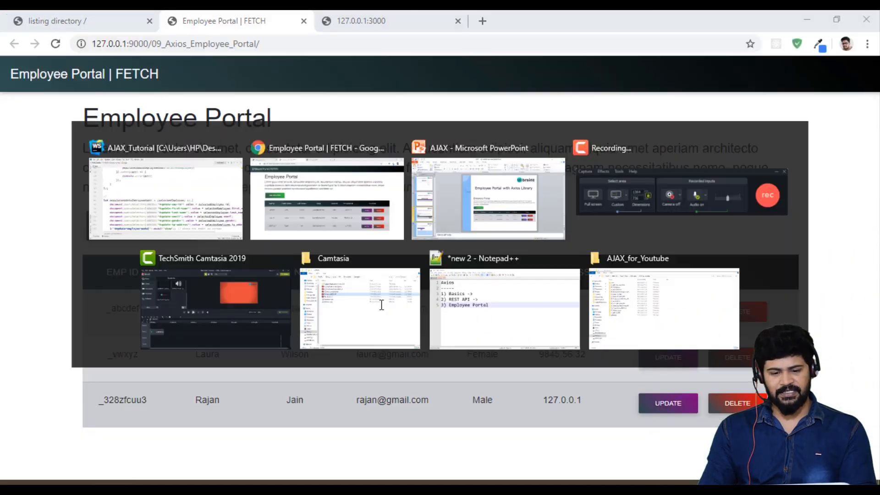
left_click(327, 199)
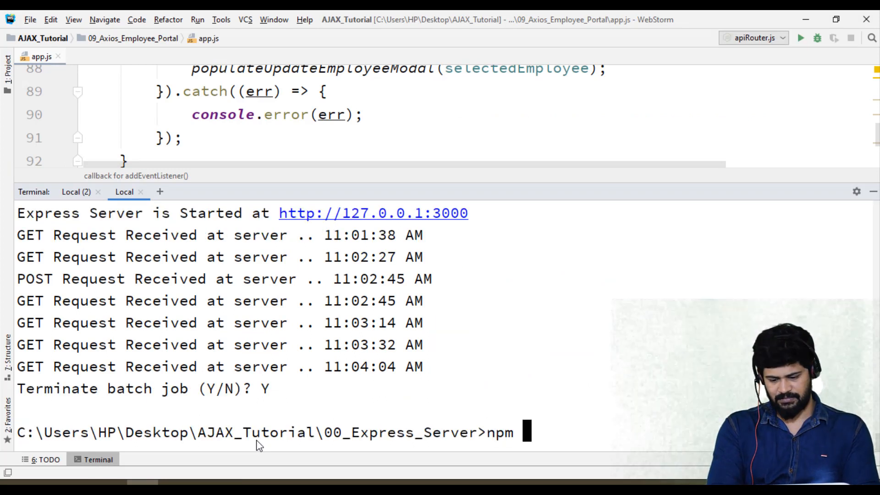
type("sta")
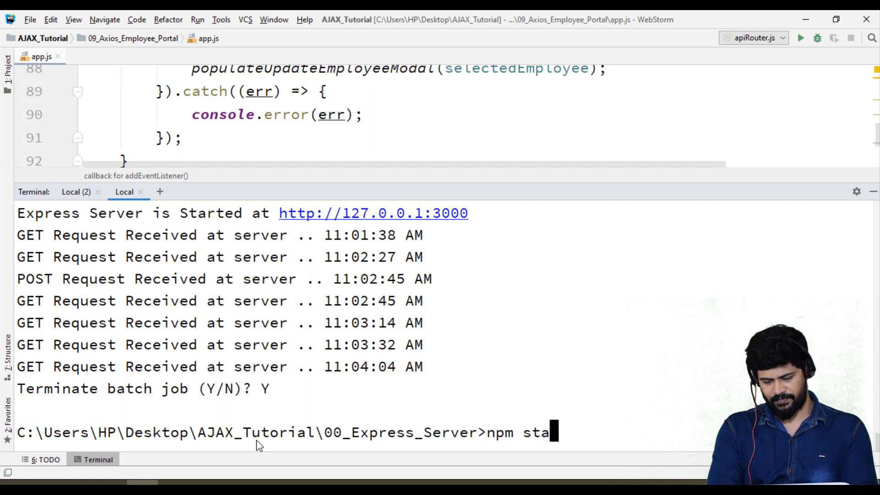
key("Return")
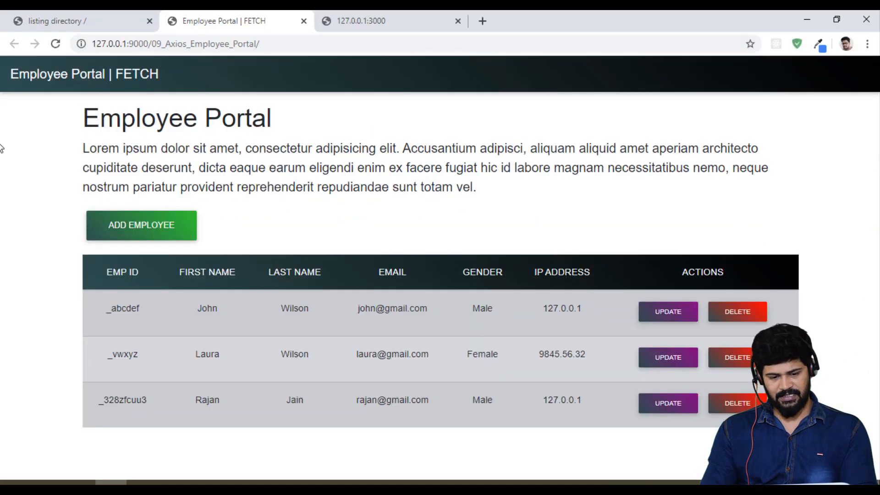
left_click(737, 403)
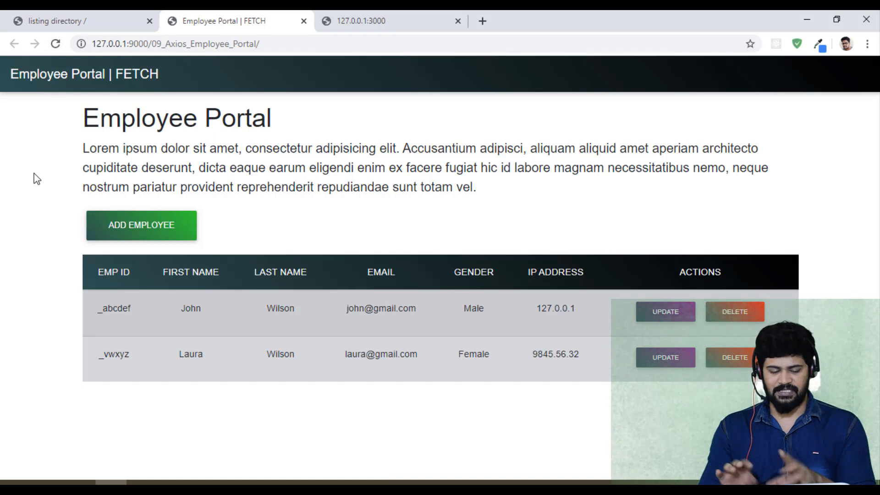
mouse_move(122, 231)
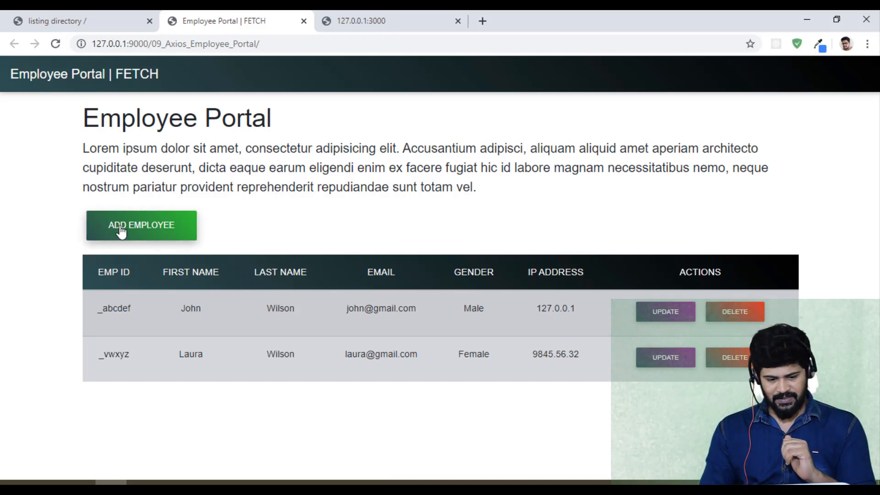
left_click(141, 225)
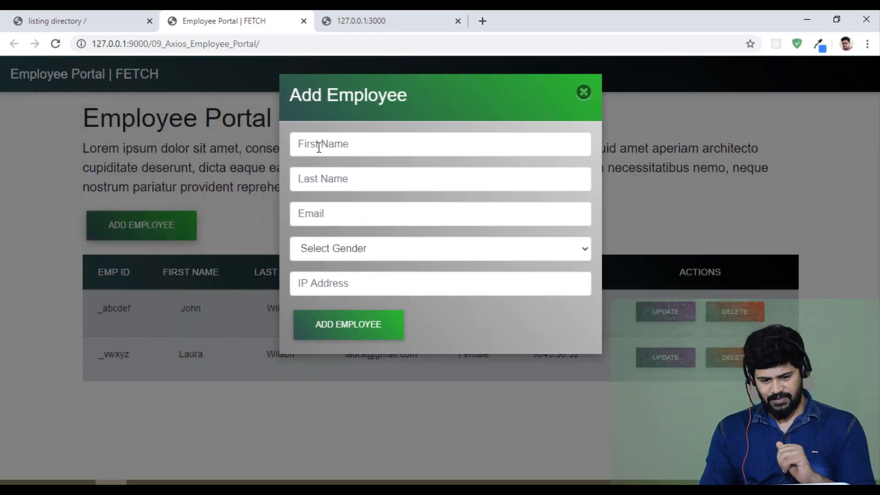
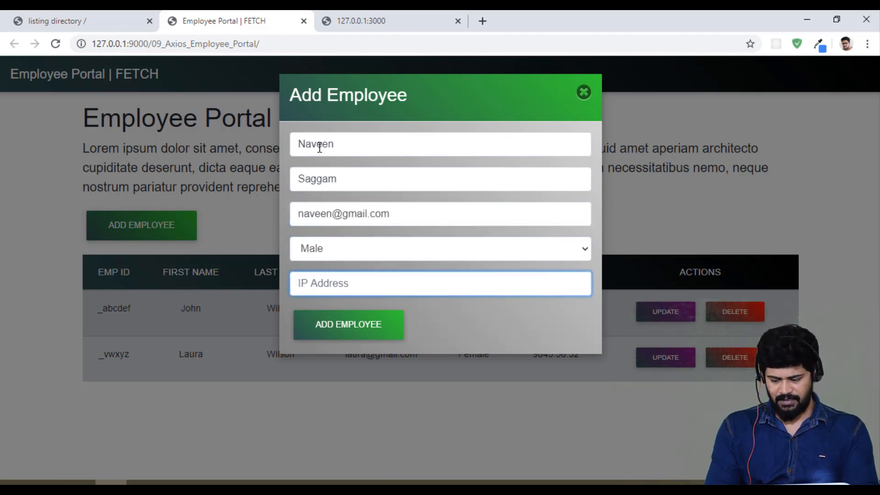
type("127.0.0.")
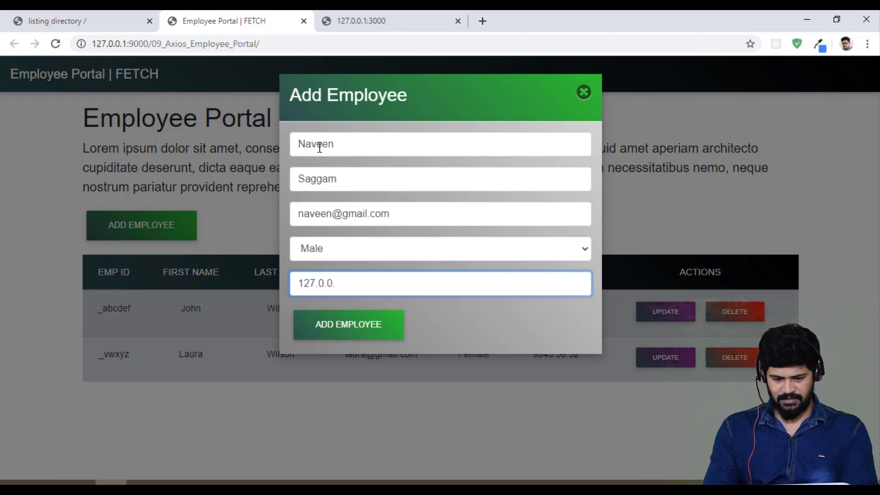
type("98")
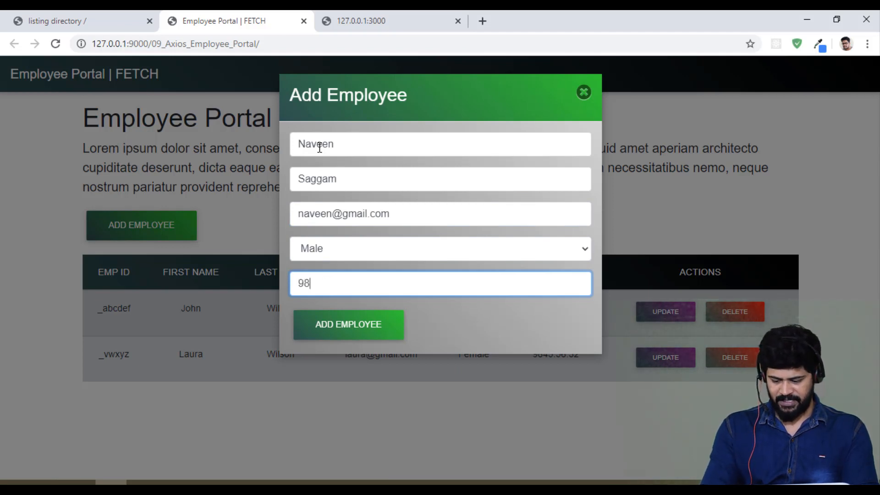
type(".45.12.65")
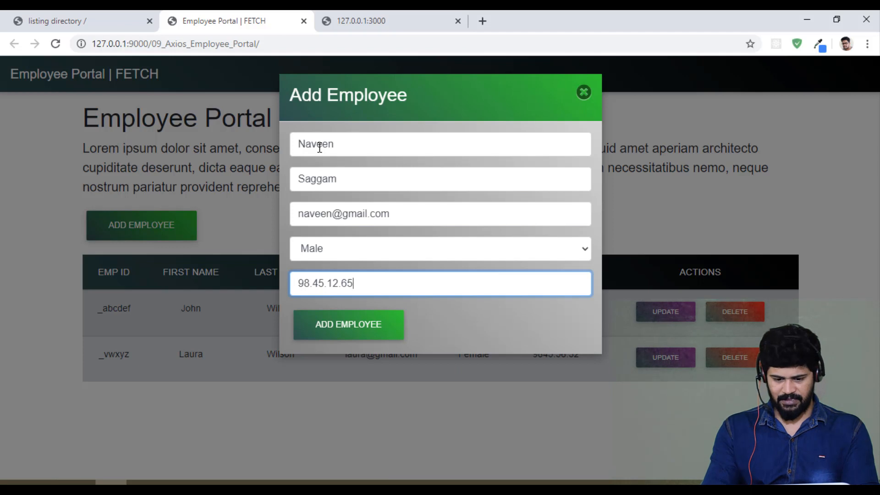
left_click(347, 324)
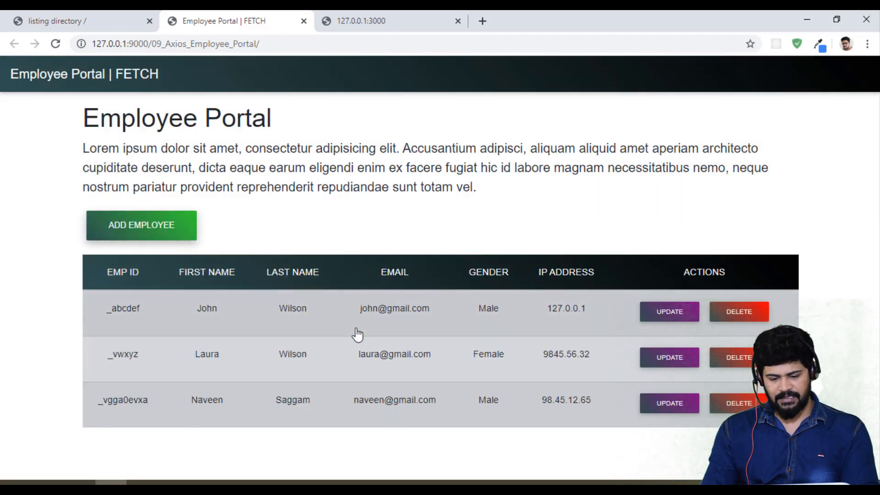
mouse_move(440, 397)
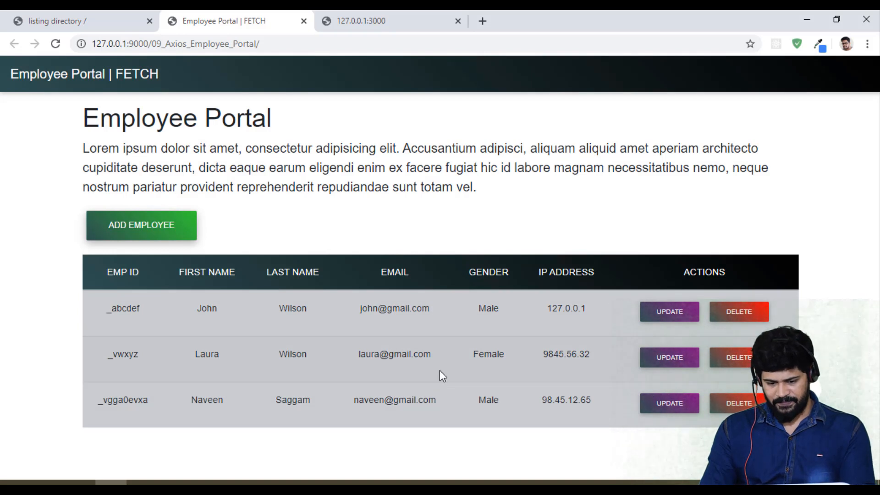
mouse_move(669, 312)
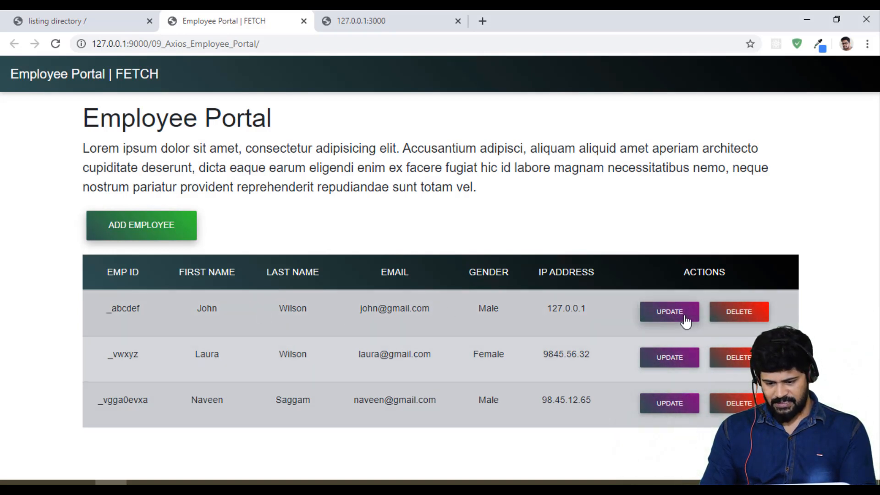
left_click(669, 312)
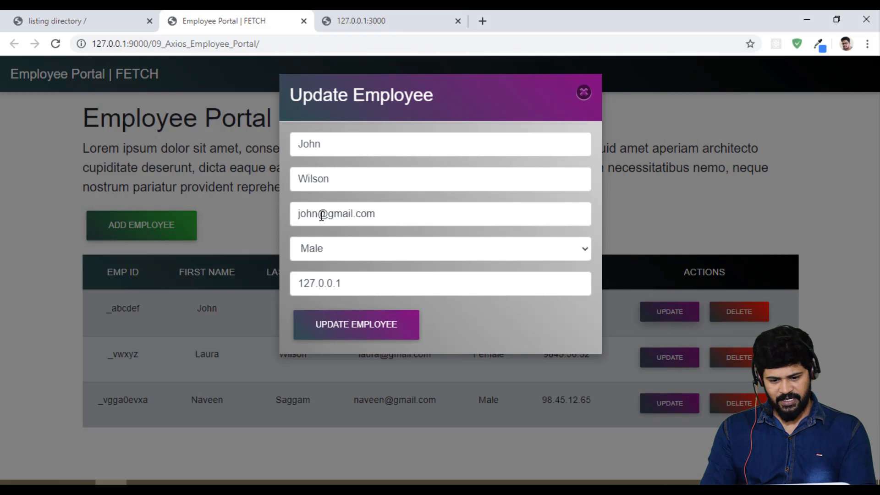
type("_")
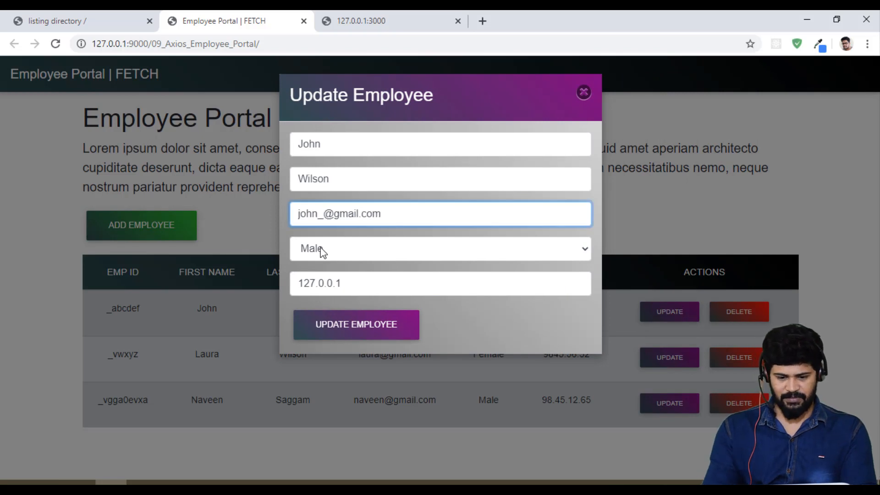
left_click(356, 324)
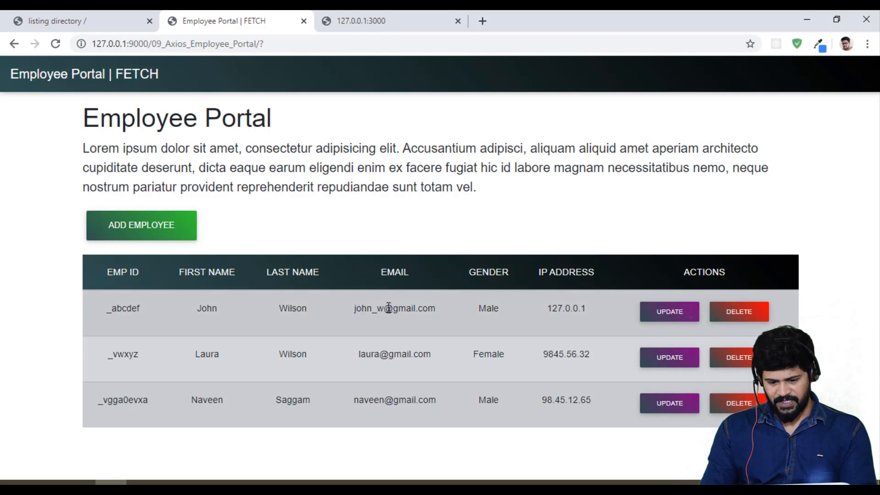
mouse_move(428, 327)
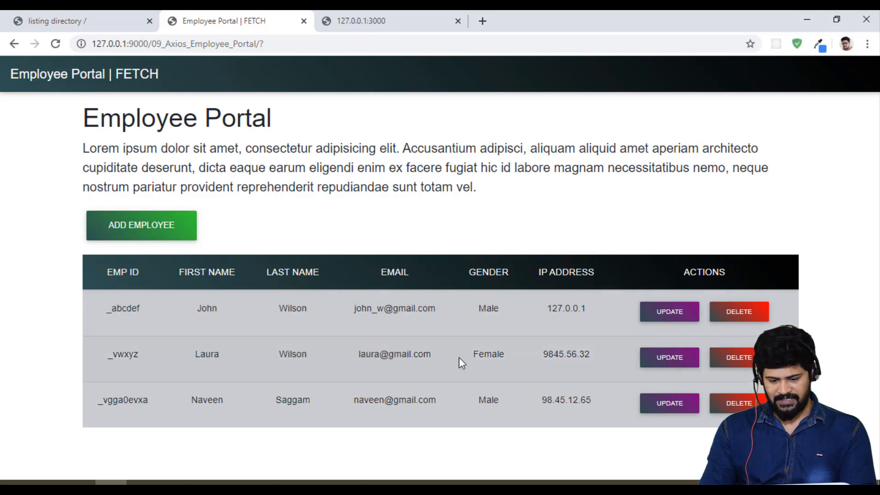
left_click(738, 357)
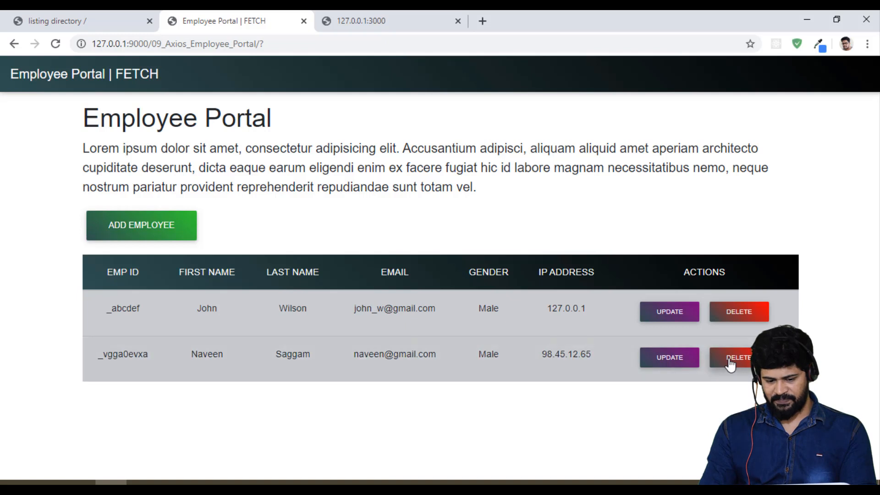
mouse_move(244, 363)
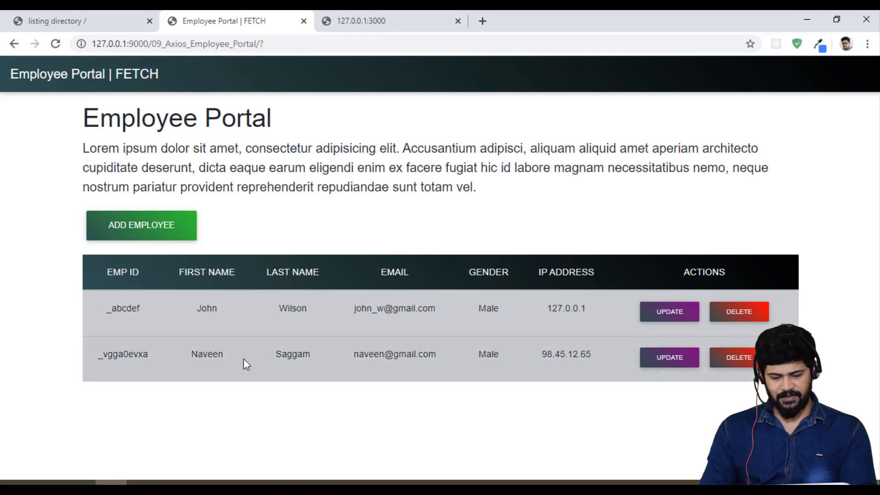
left_click(738, 357)
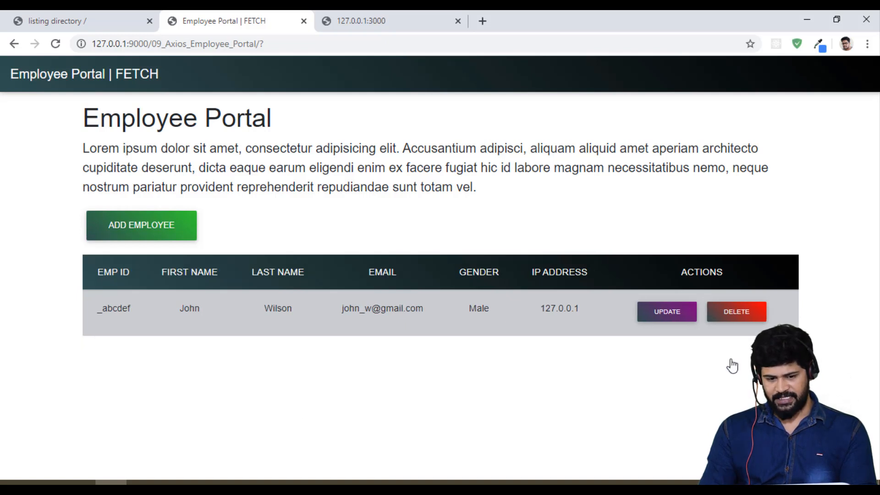
mouse_move(324, 234)
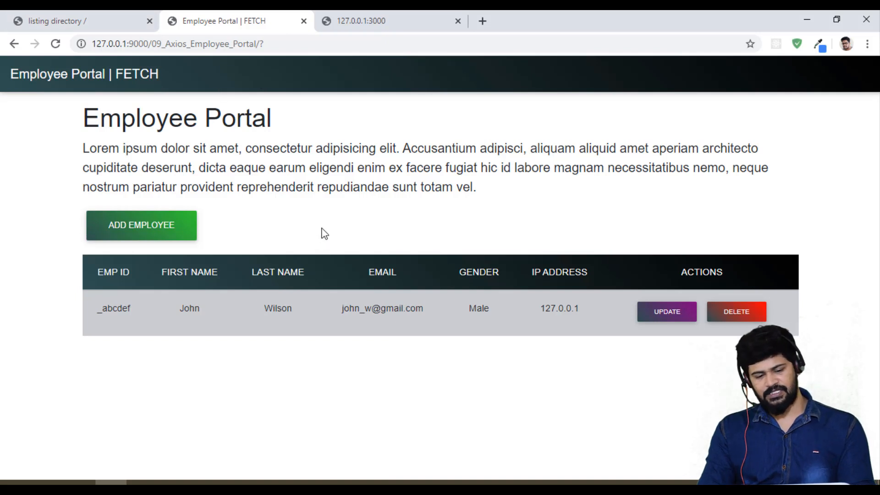